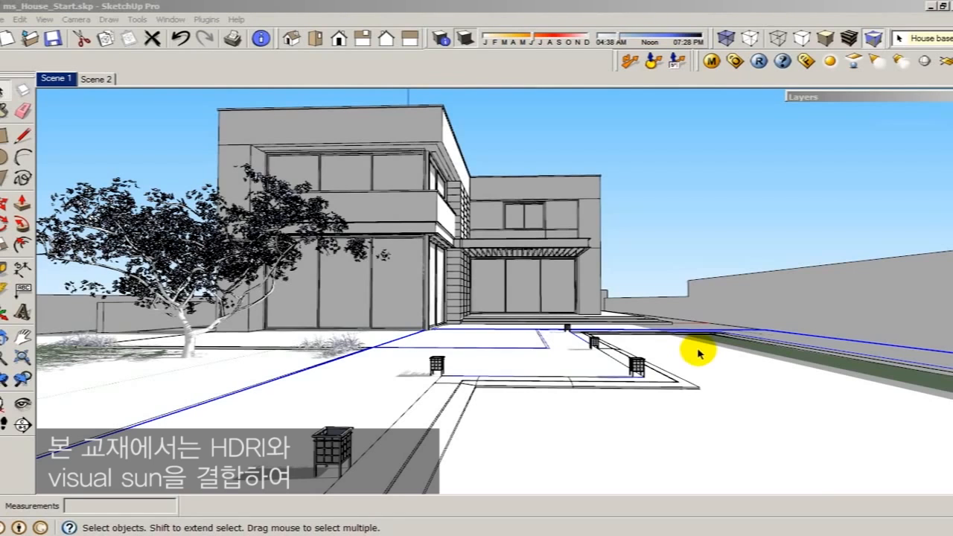
{"action": "mouse_move", "coordinate": [419, 345]}
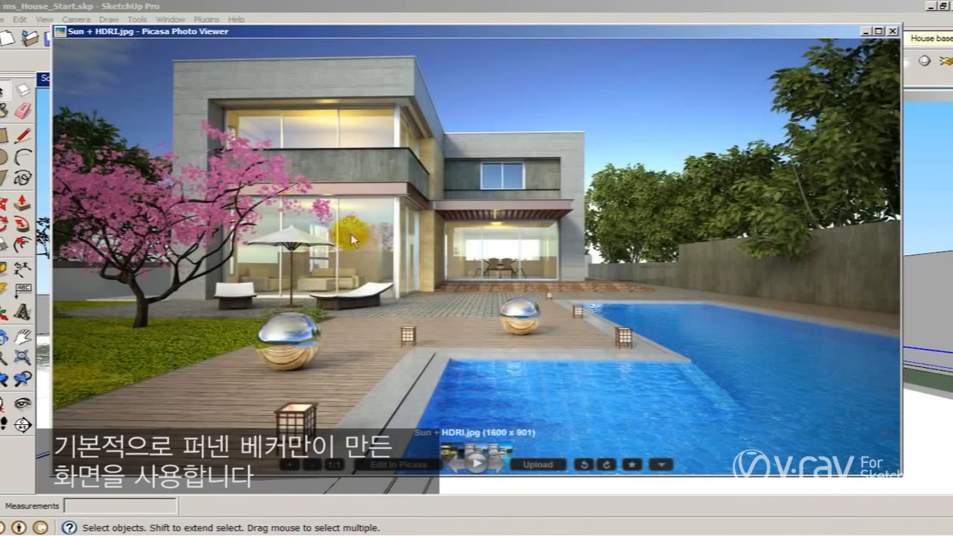
{"action": "mouse_move", "coordinate": [465, 313]}
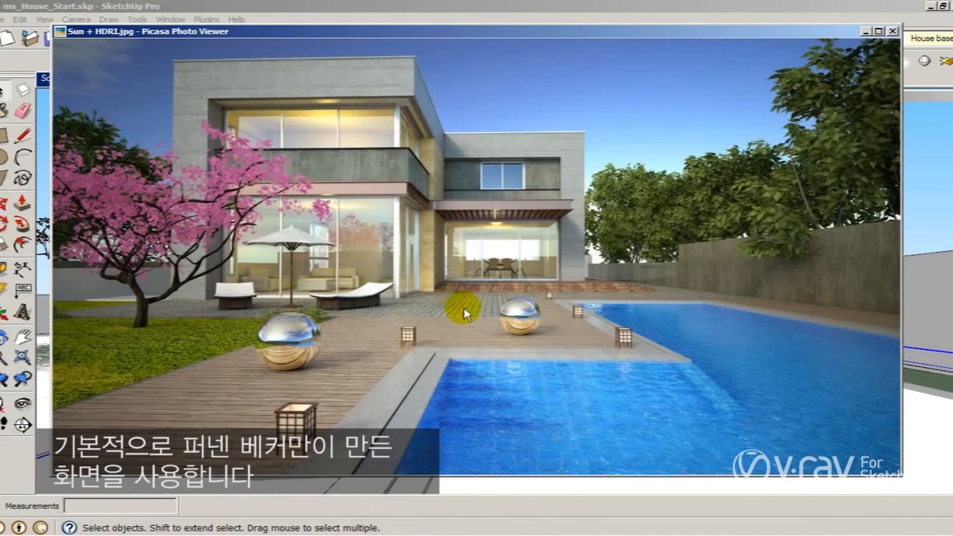
{"action": "mouse_move", "coordinate": [428, 231]}
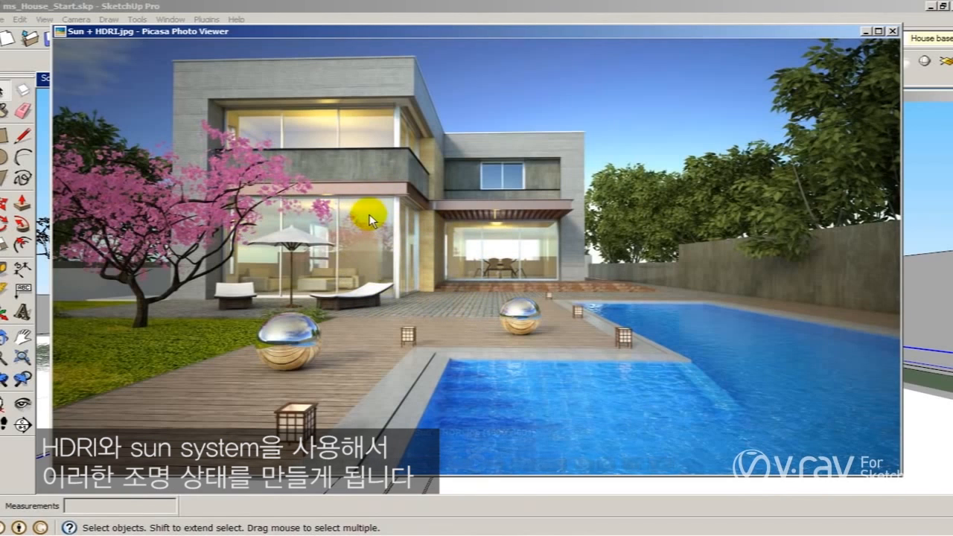
{"action": "mouse_move", "coordinate": [428, 233]}
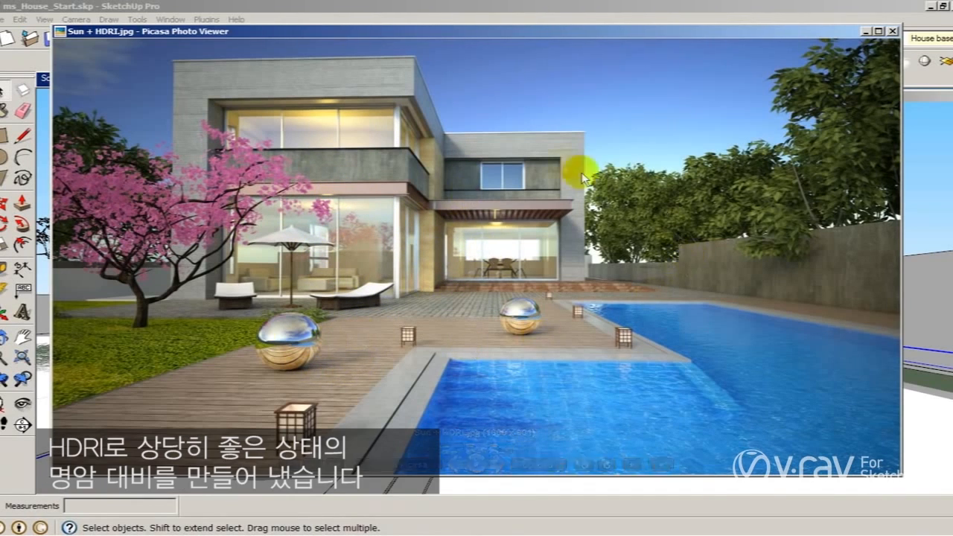
{"action": "mouse_move", "coordinate": [894, 31]}
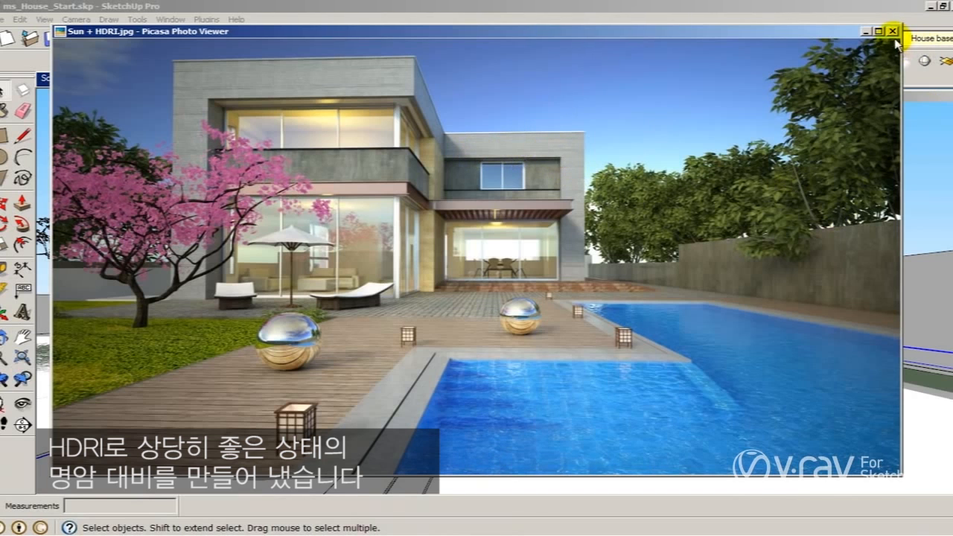
Step: Close the Picasa window showing the reference render
{"action": "left_click", "coordinate": [896, 31]}
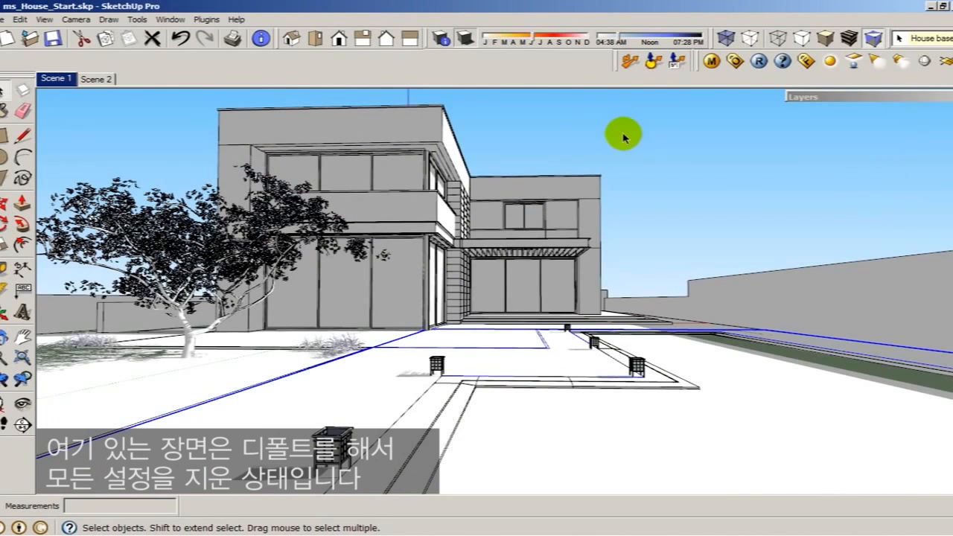
{"action": "mouse_move", "coordinate": [623, 143]}
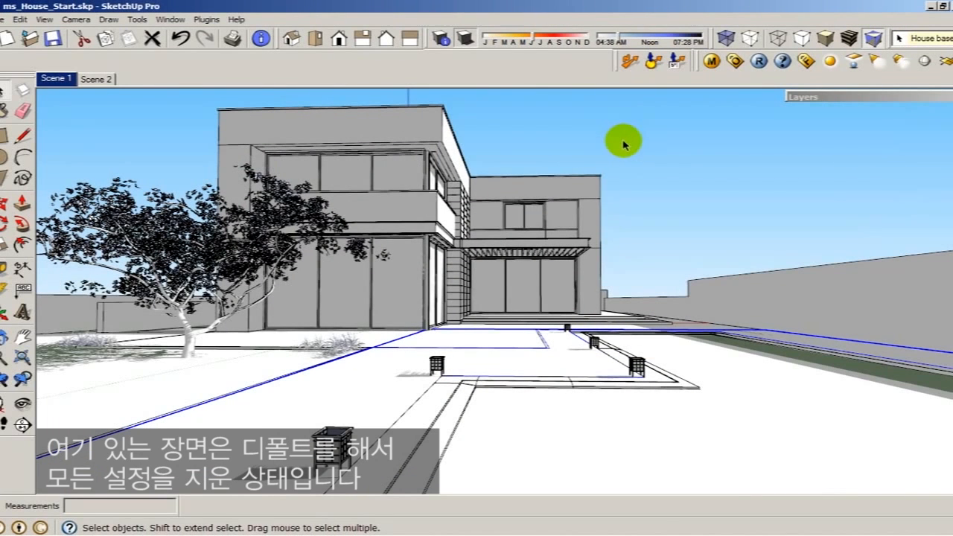
{"action": "mouse_move", "coordinate": [689, 111]}
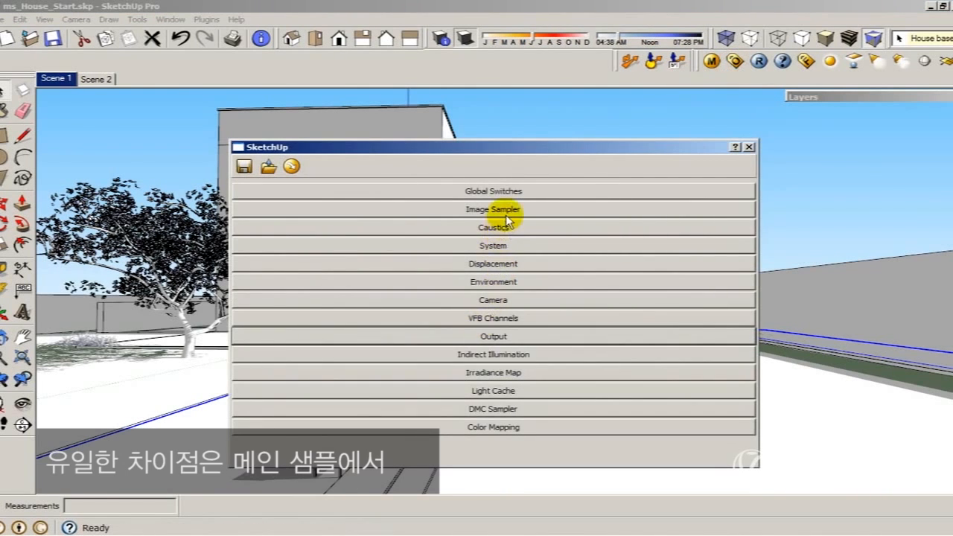
Step: Expand Image Sampler and keep Adaptive Subdivision as the sampler type
{"action": "left_click", "coordinate": [493, 209]}
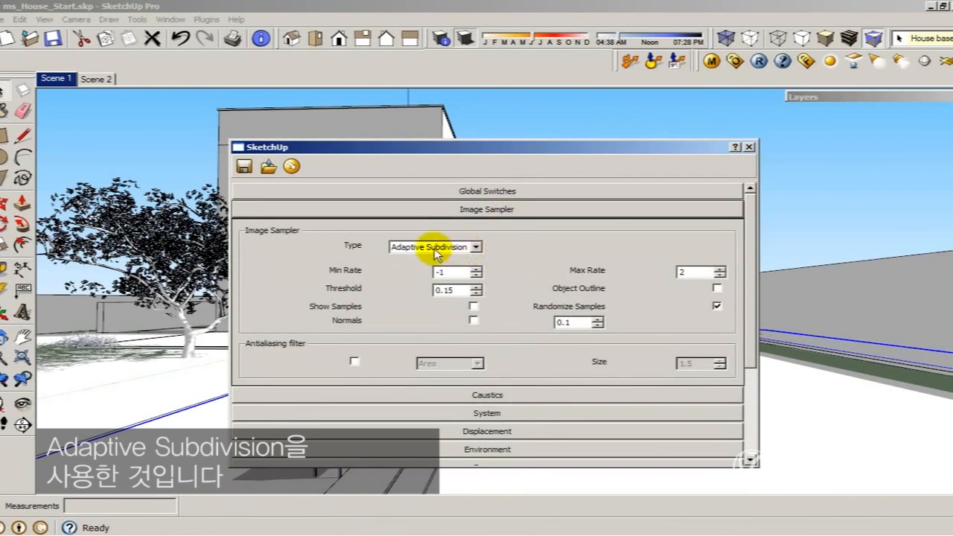
{"action": "mouse_move", "coordinate": [474, 267]}
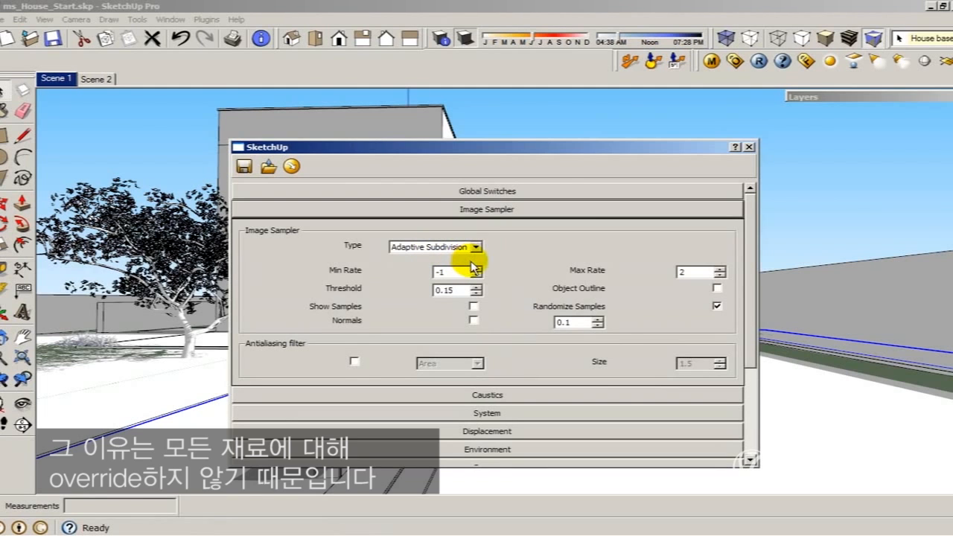
{"action": "left_click", "coordinate": [487, 191]}
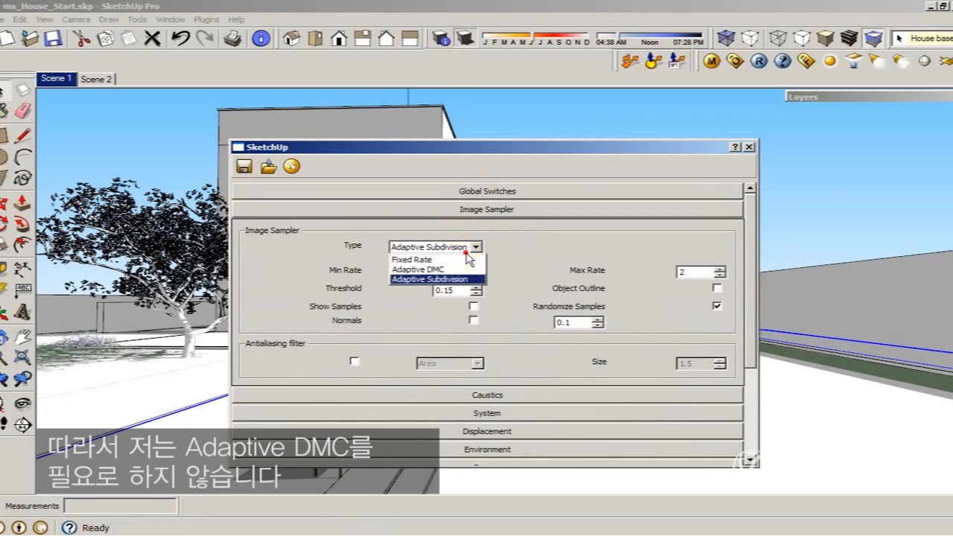
{"action": "mouse_move", "coordinate": [465, 279]}
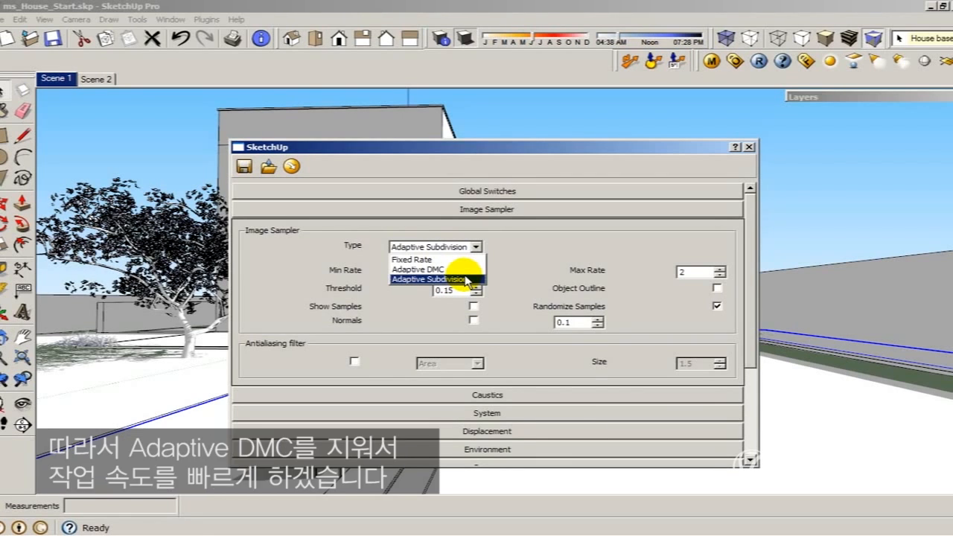
{"action": "left_click", "coordinate": [436, 280]}
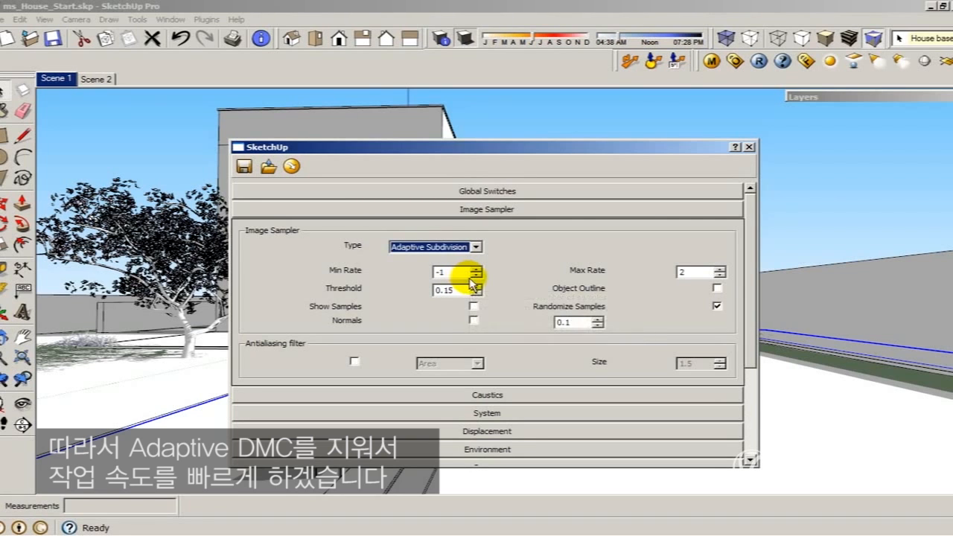
{"action": "mouse_move", "coordinate": [544, 209]}
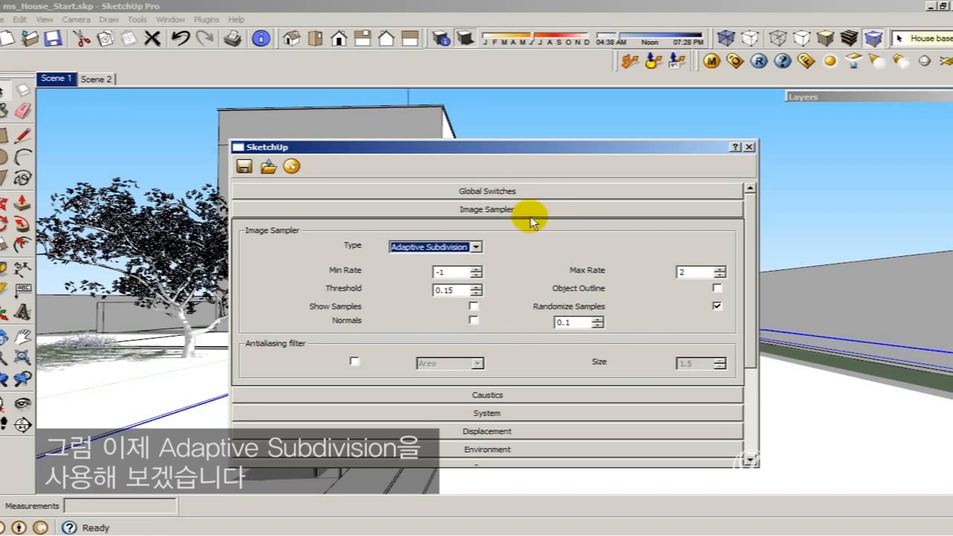
{"action": "mouse_move", "coordinate": [540, 212]}
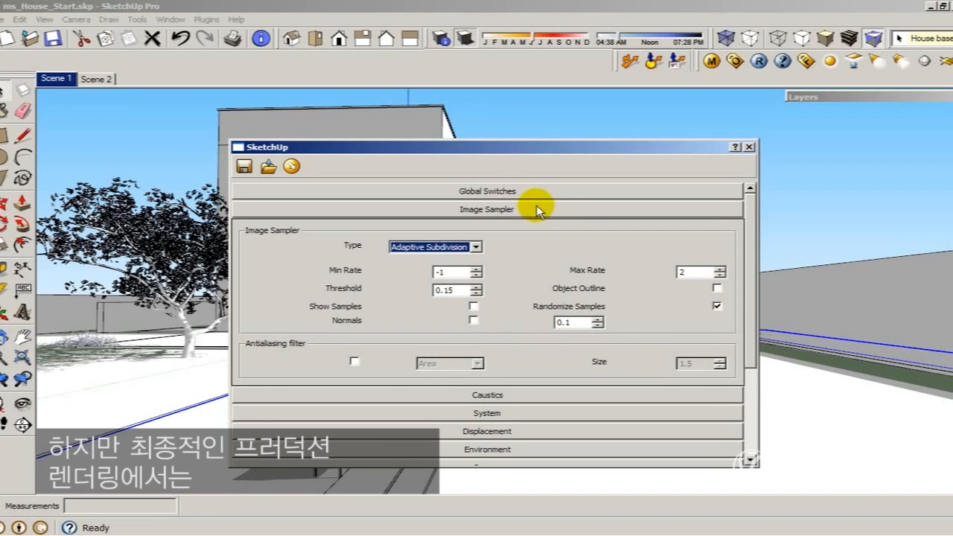
{"action": "left_click", "coordinate": [475, 246]}
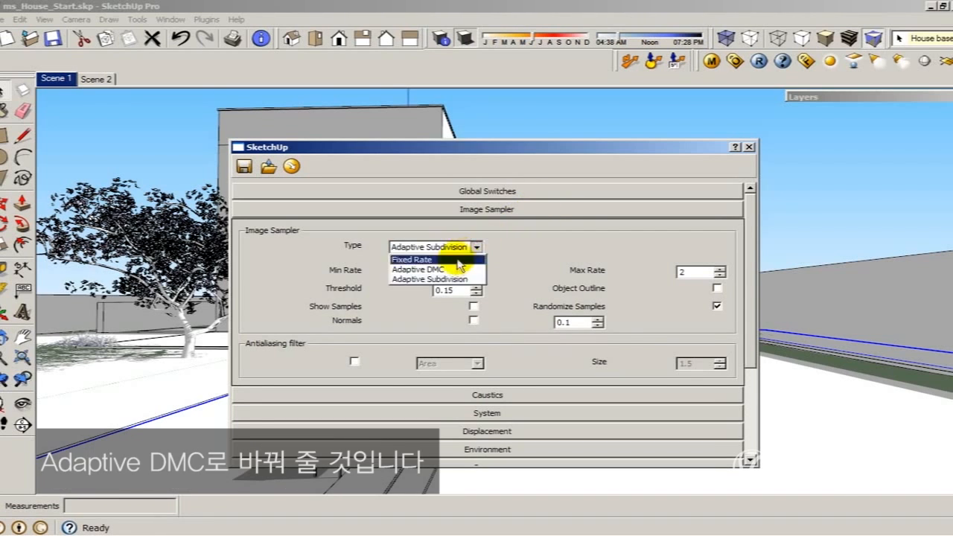
{"action": "mouse_move", "coordinate": [447, 269]}
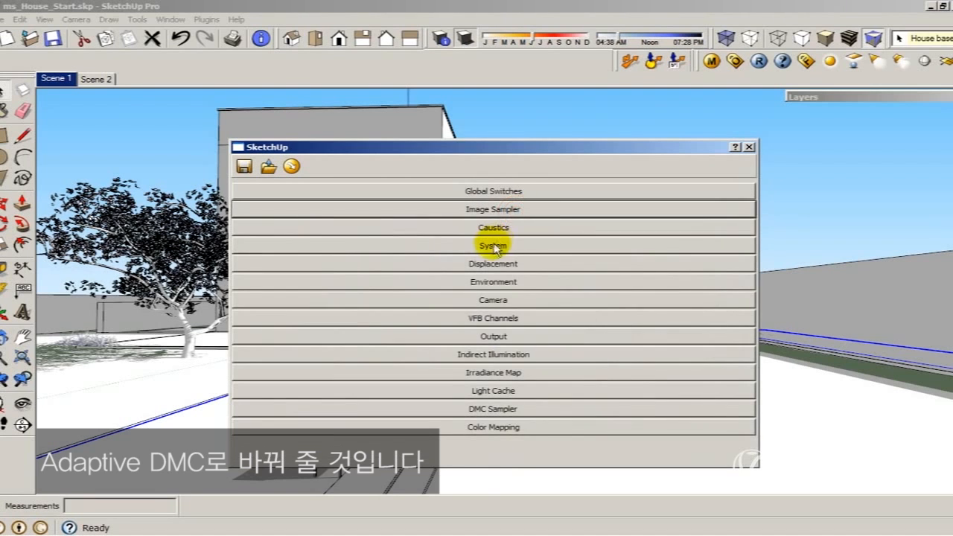
{"action": "mouse_move", "coordinate": [516, 288]}
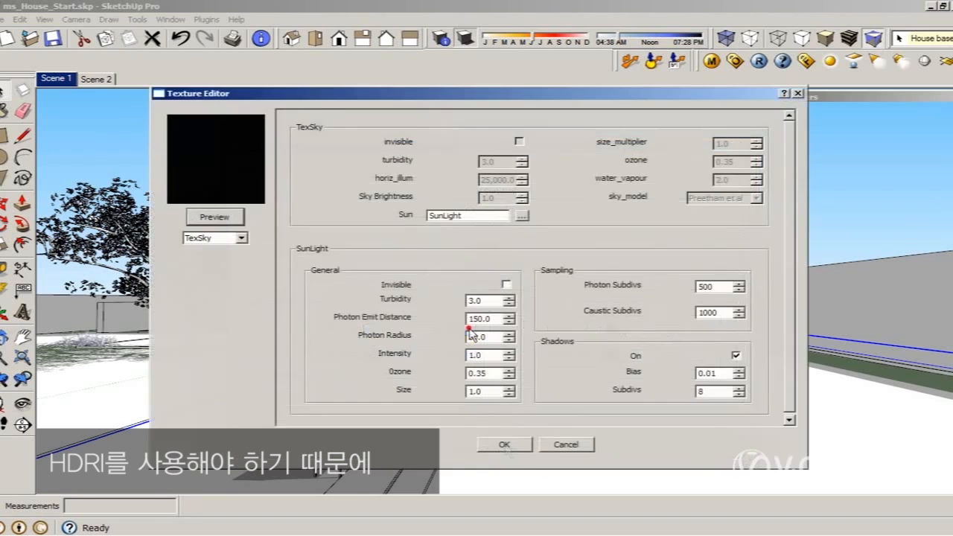
Step: Set the environment texture to TexBitmap with UVWGenEnvironment spherical mapping
{"action": "left_click", "coordinate": [240, 238]}
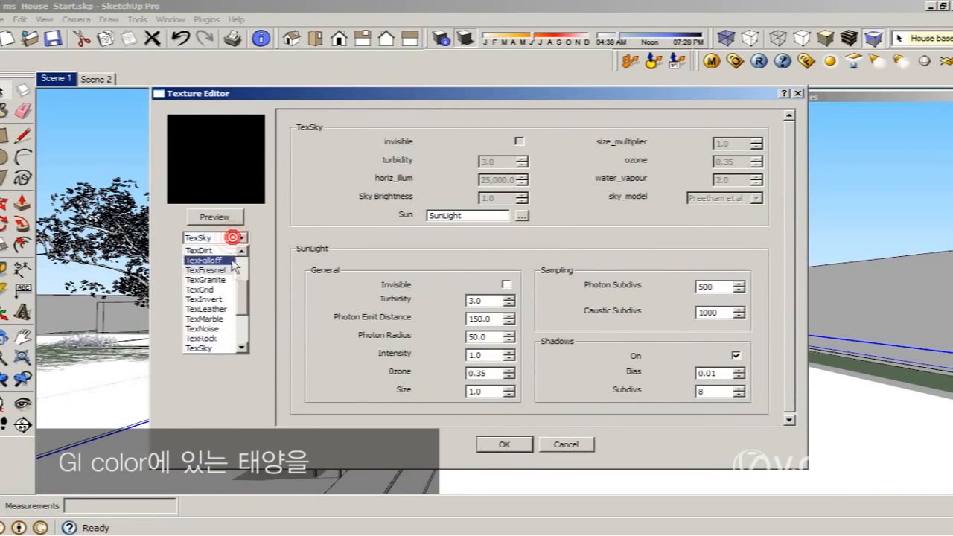
{"action": "scroll", "scroll_direction": "up", "scroll_amount": 3}
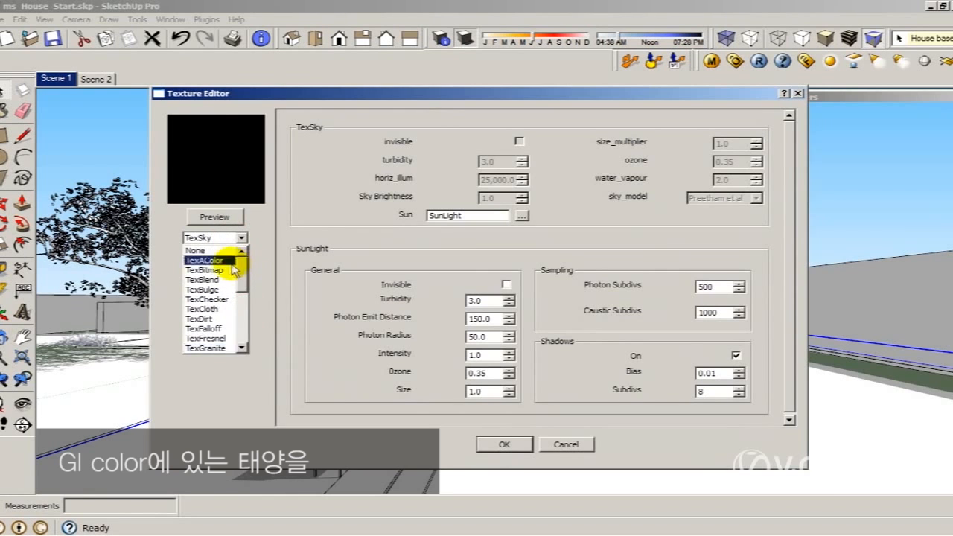
{"action": "left_click", "coordinate": [204, 270]}
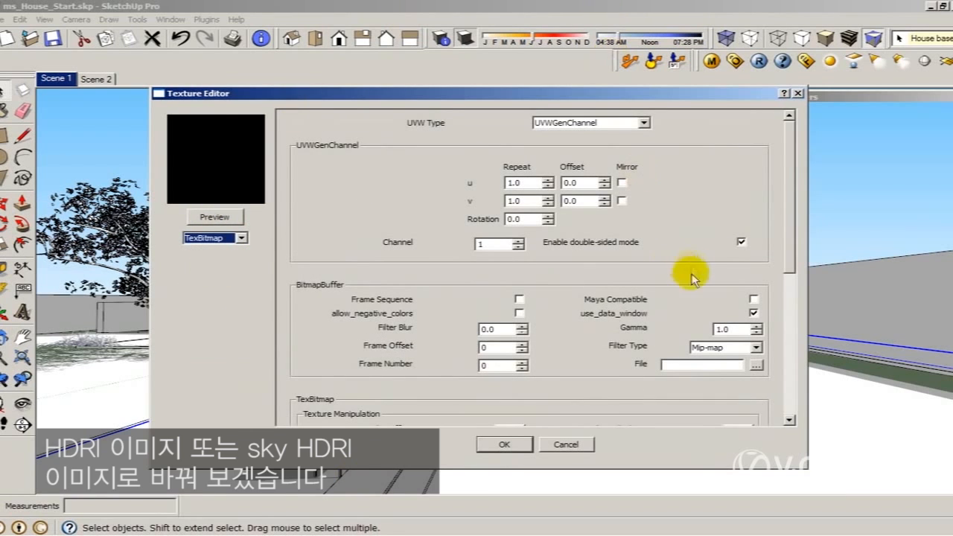
{"action": "mouse_move", "coordinate": [344, 529]}
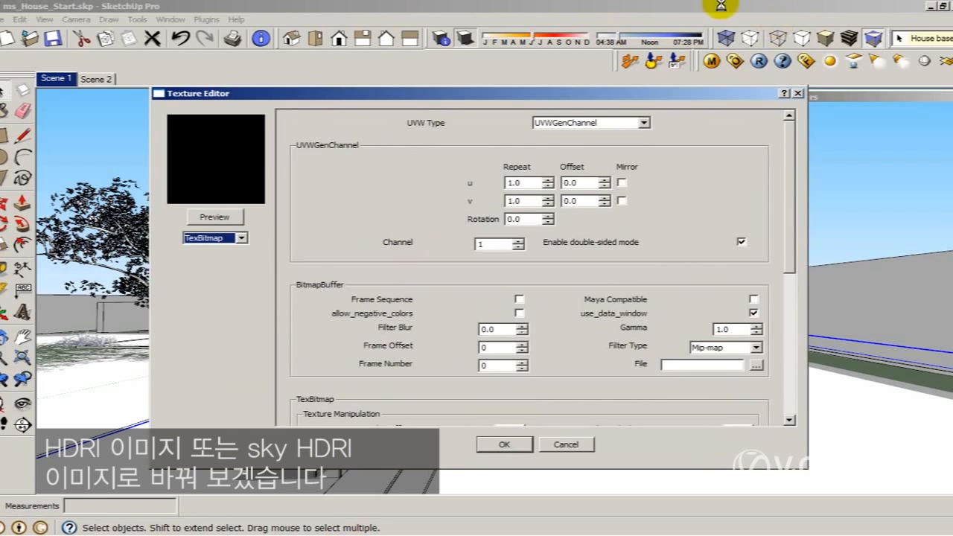
{"action": "left_click", "coordinate": [642, 122]}
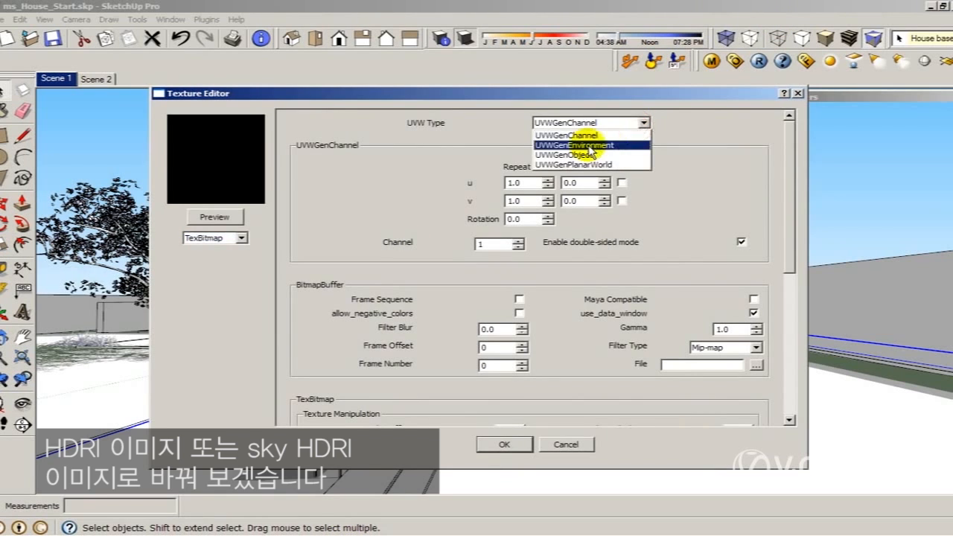
{"action": "left_click", "coordinate": [589, 144]}
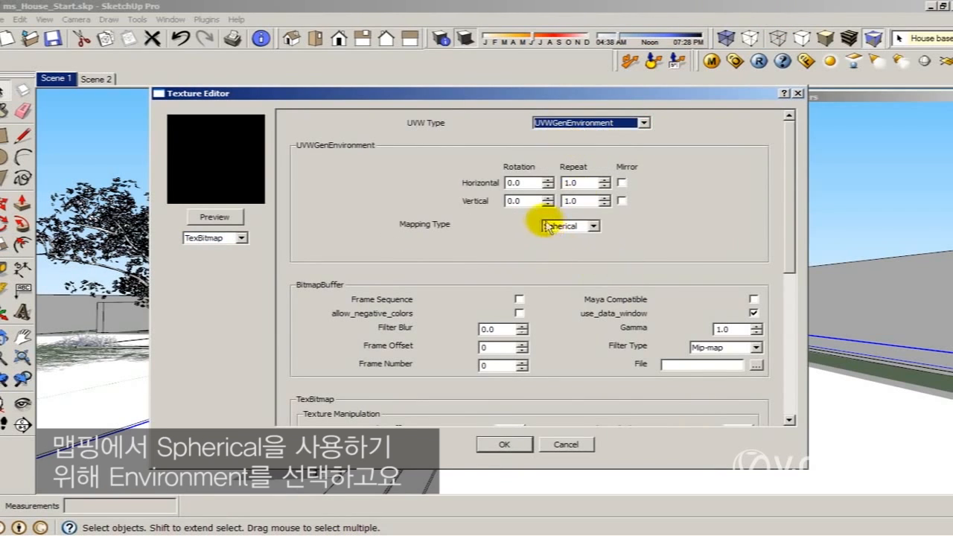
{"action": "mouse_move", "coordinate": [599, 390]}
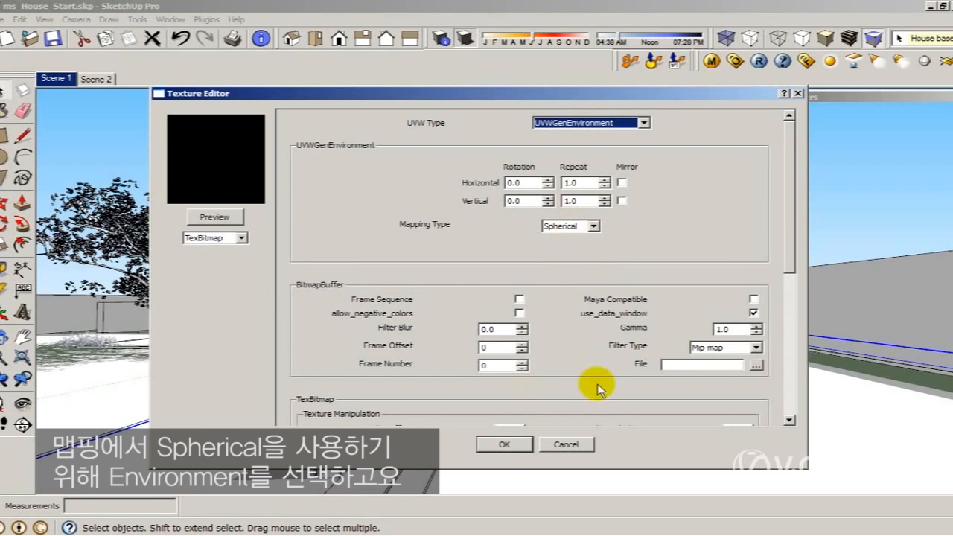
{"action": "mouse_move", "coordinate": [750, 401]}
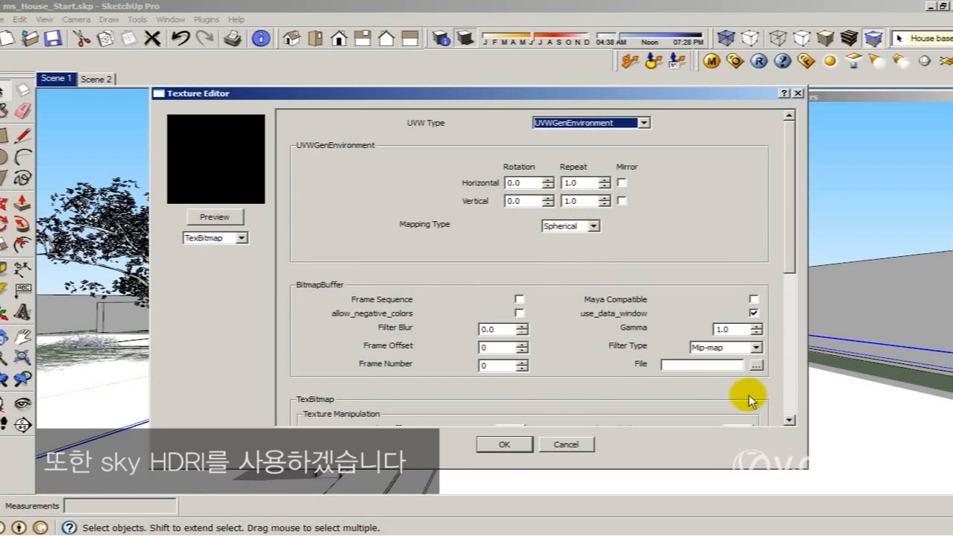
Step: Browse for the HDRI file with the browser set to thumbnail view
{"action": "left_click", "coordinate": [757, 365]}
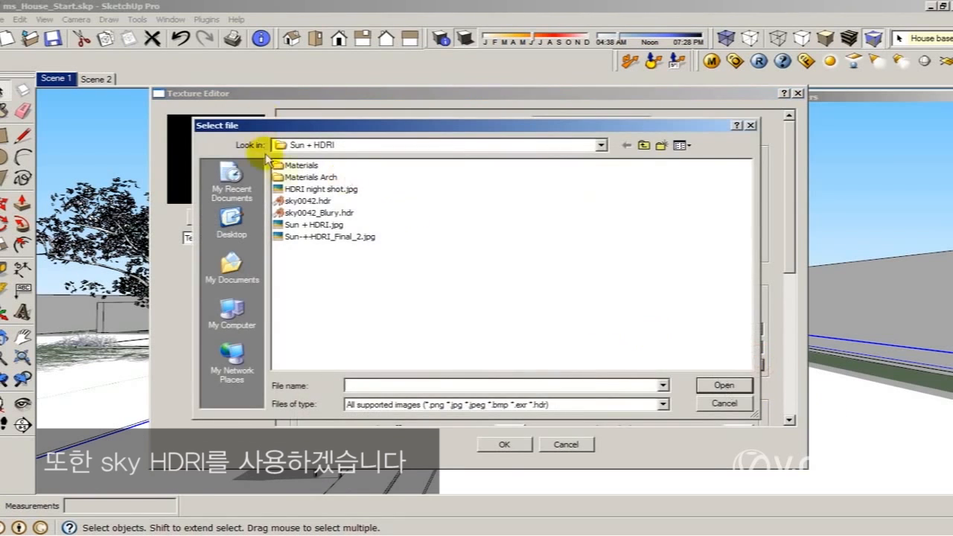
{"action": "left_click", "coordinate": [682, 146]}
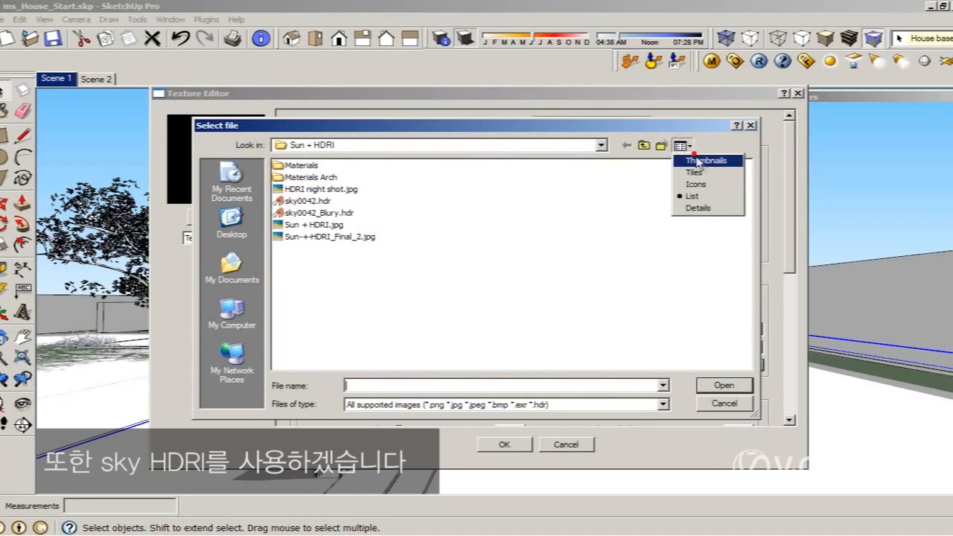
{"action": "left_click", "coordinate": [705, 160]}
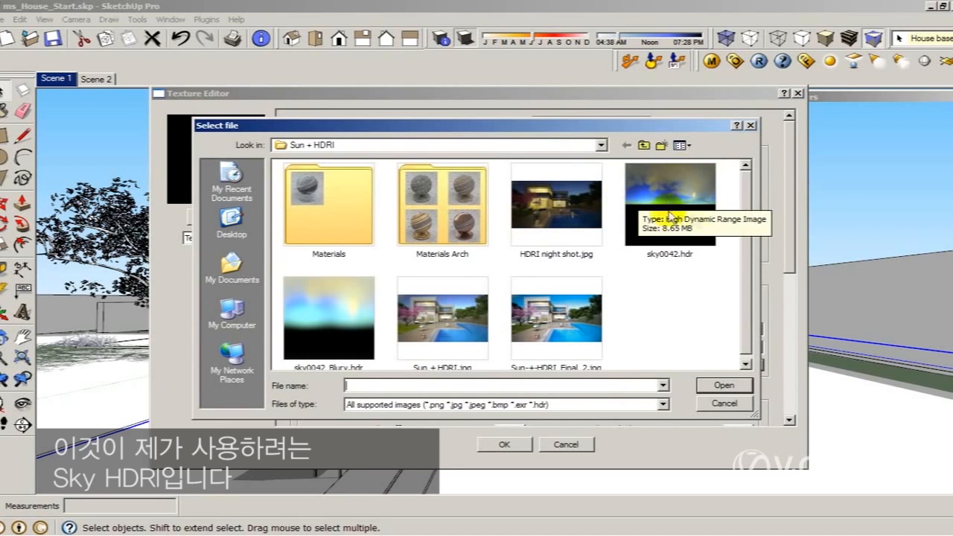
{"action": "mouse_move", "coordinate": [692, 233]}
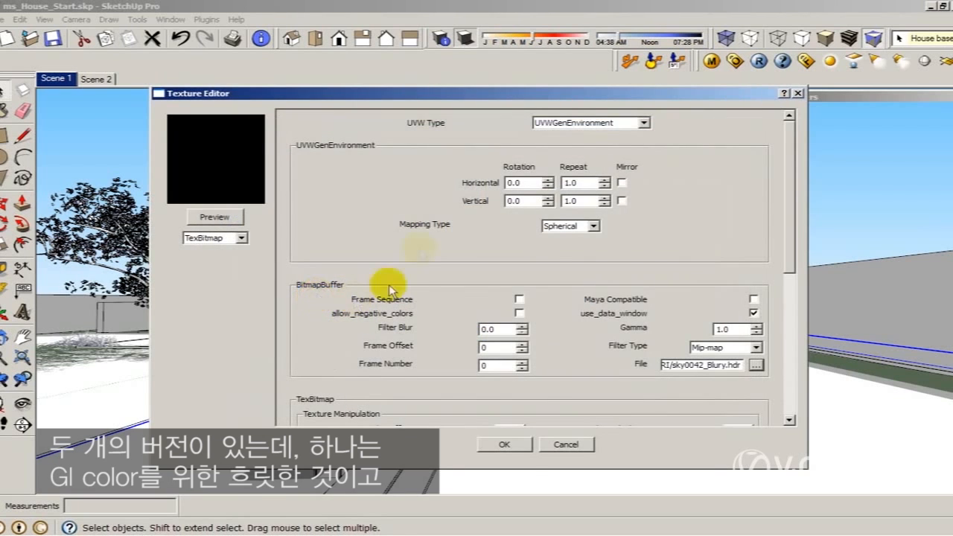
{"action": "mouse_move", "coordinate": [525, 434]}
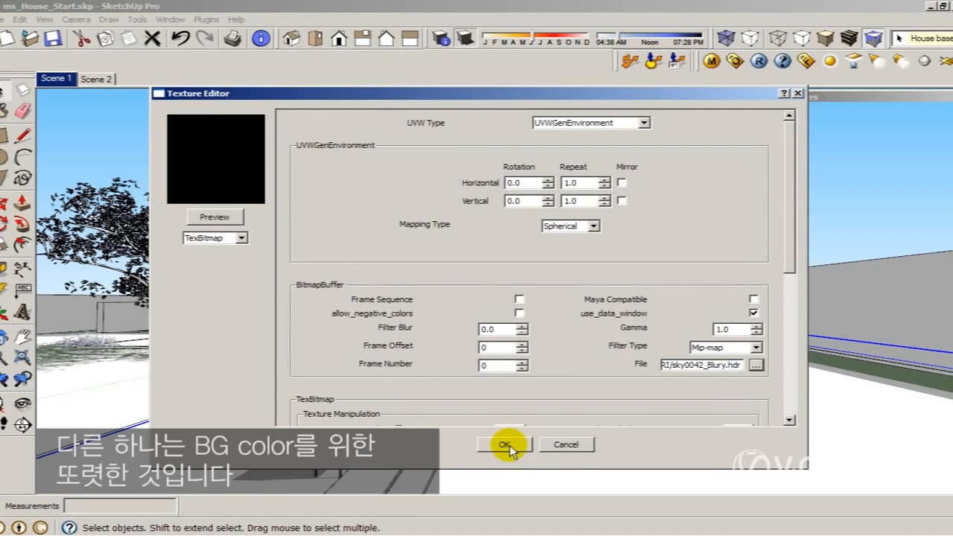
{"action": "left_click", "coordinate": [508, 445]}
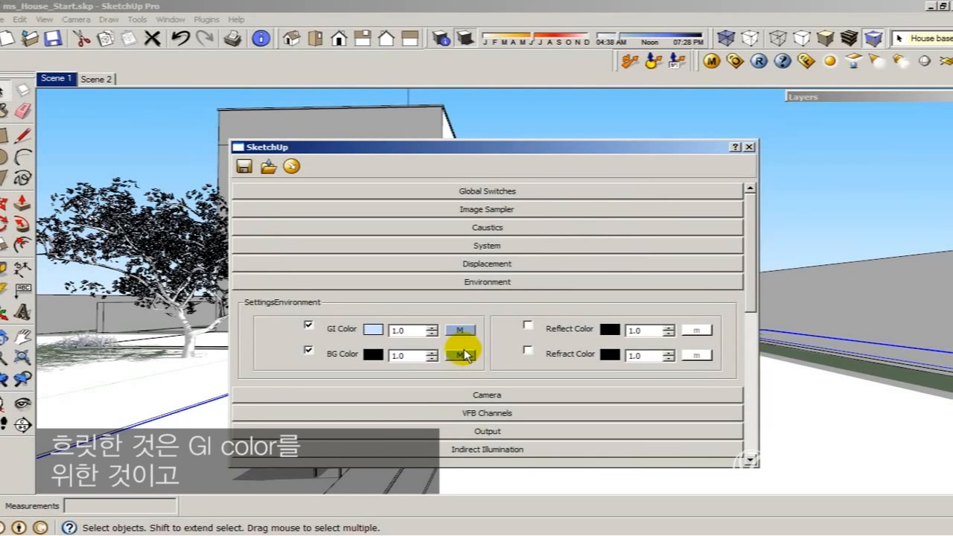
{"action": "mouse_move", "coordinate": [465, 359]}
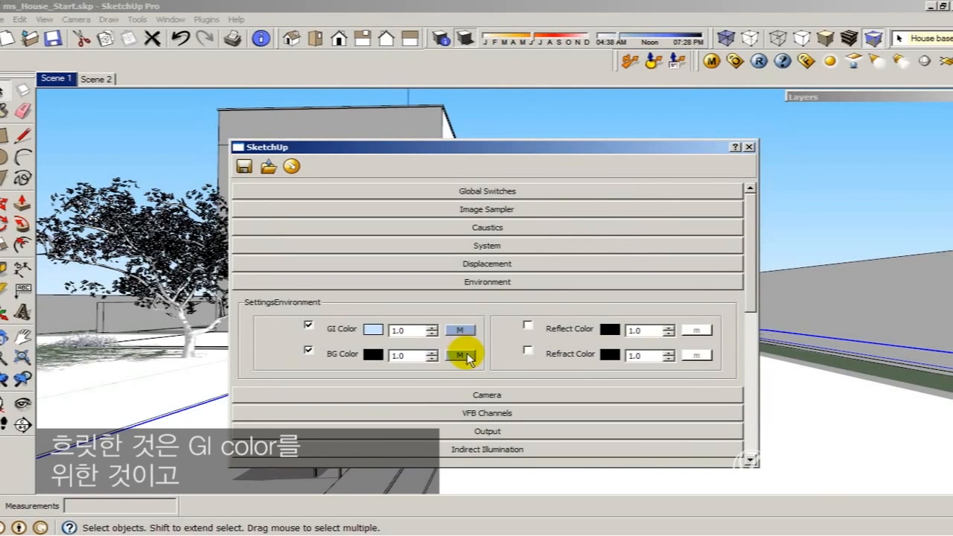
Step: Make the BG Color map a TexBitmap with UVWGenEnvironment mapping and browse for the HDRI
{"action": "left_click", "coordinate": [461, 355]}
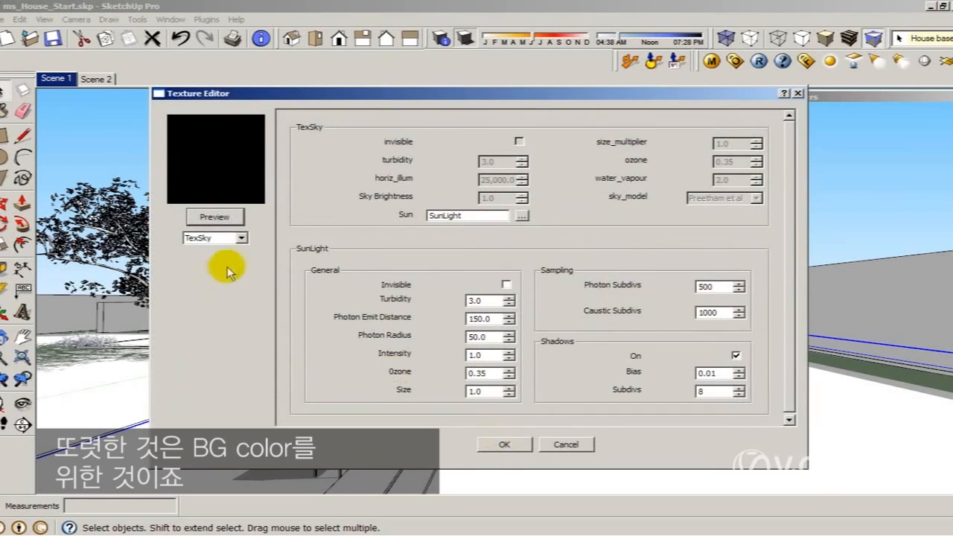
{"action": "left_click", "coordinate": [242, 237]}
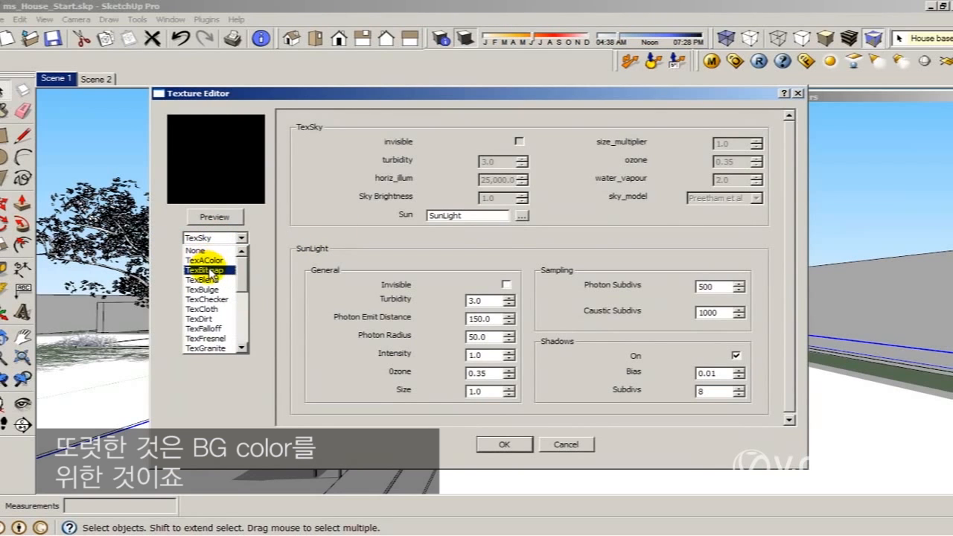
{"action": "left_click", "coordinate": [206, 270]}
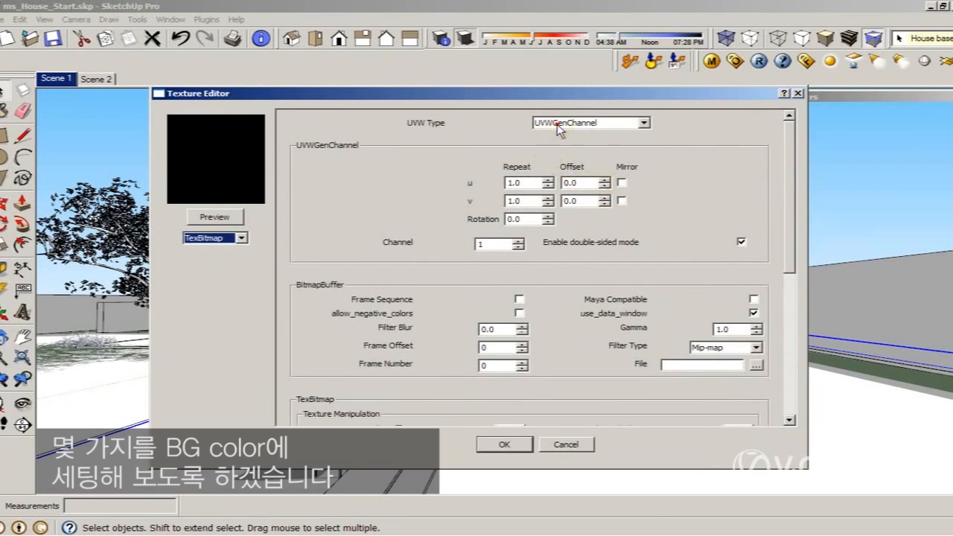
{"action": "left_click", "coordinate": [642, 123]}
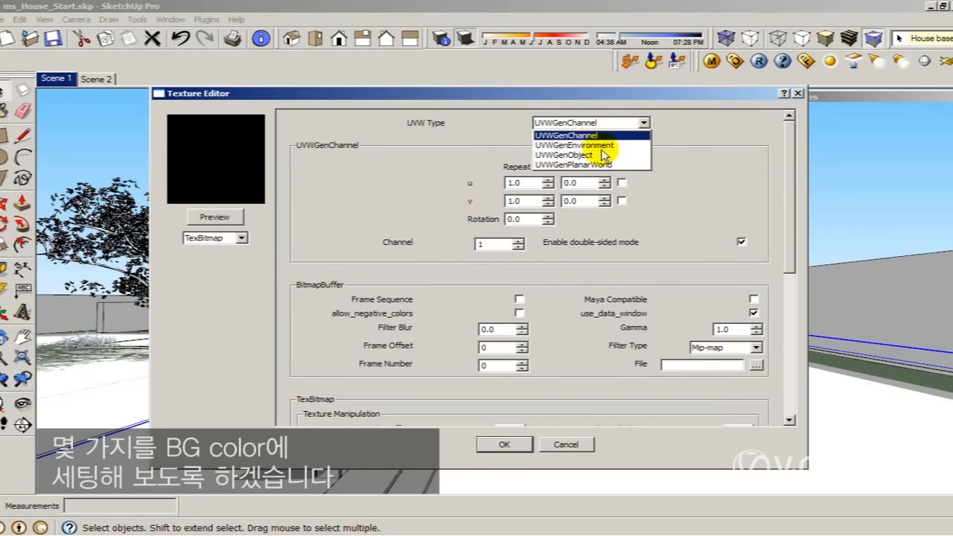
{"action": "left_click", "coordinate": [571, 145]}
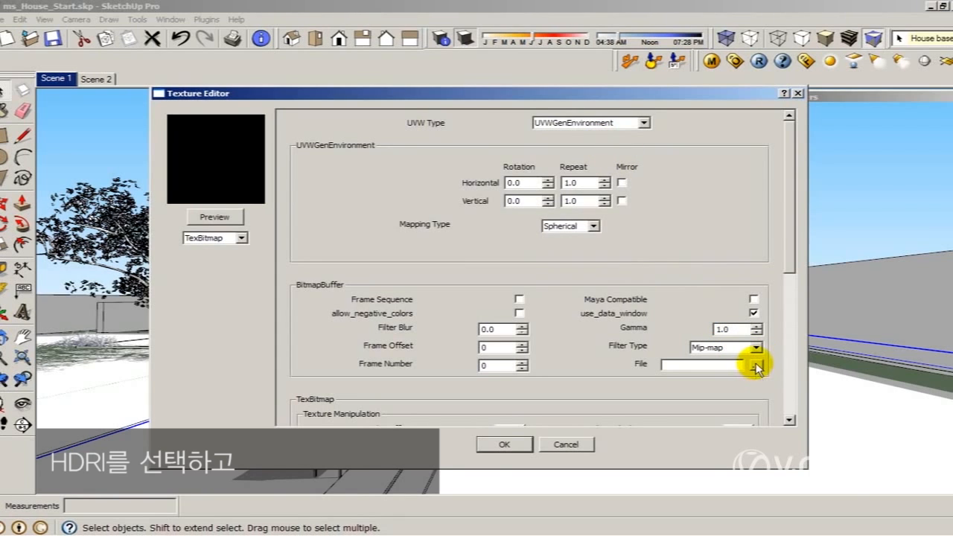
{"action": "left_click", "coordinate": [756, 365]}
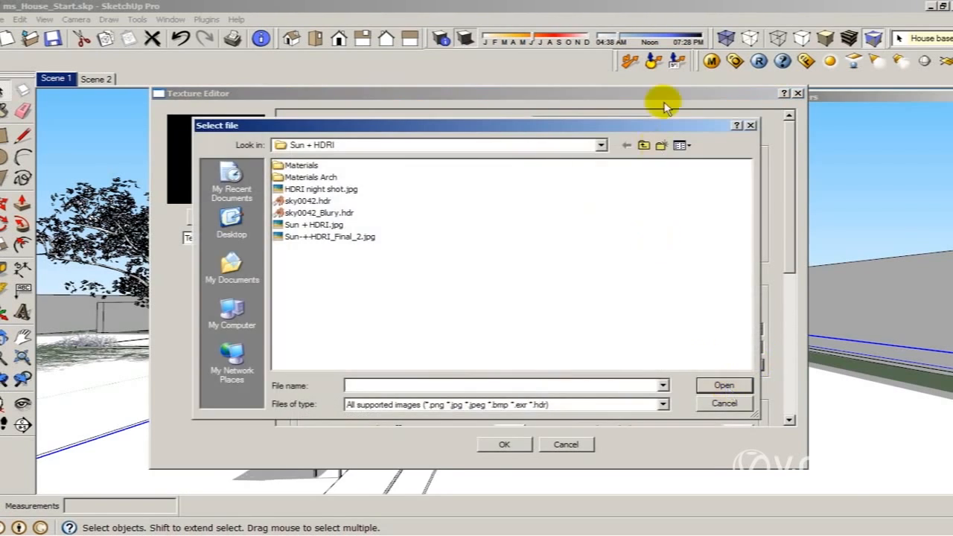
{"action": "mouse_move", "coordinate": [347, 188]}
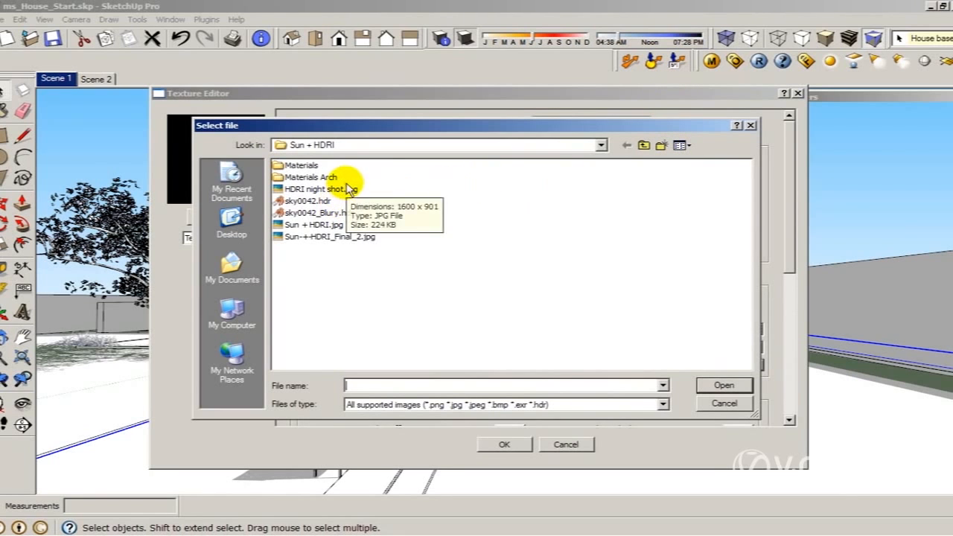
{"action": "mouse_move", "coordinate": [323, 215]}
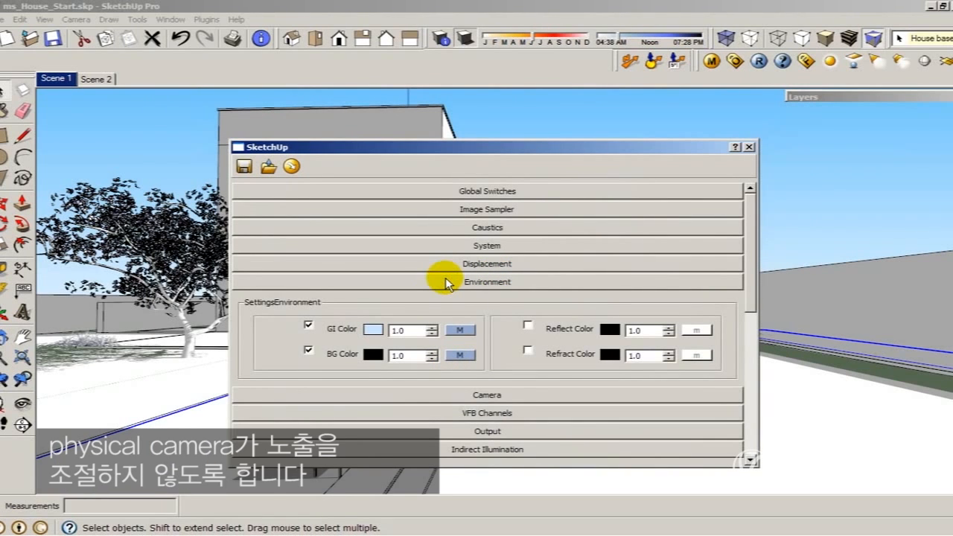
Step: Turn off Exposure and Vignetting on the CameraPhysical settings
{"action": "left_click", "coordinate": [486, 300]}
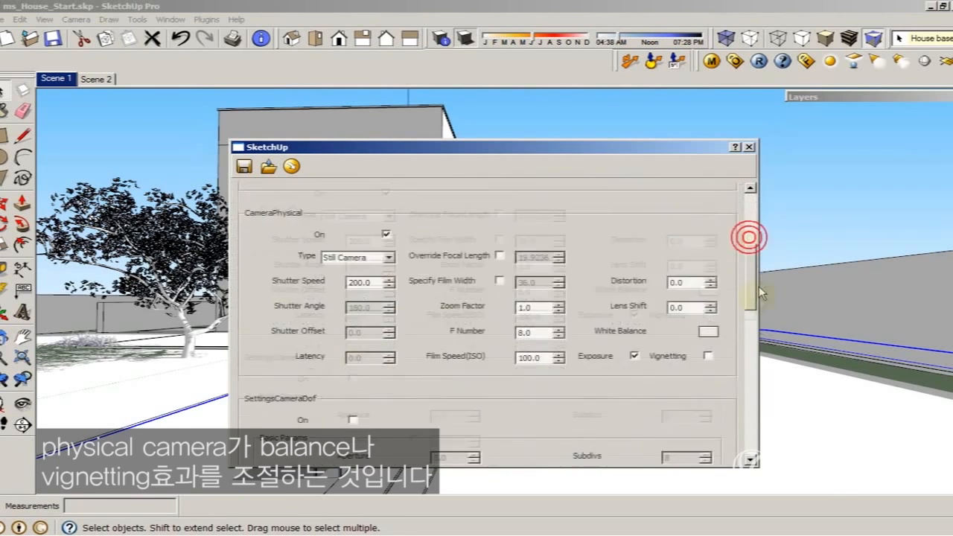
{"action": "scroll", "scroll_direction": "down", "scroll_amount": 3}
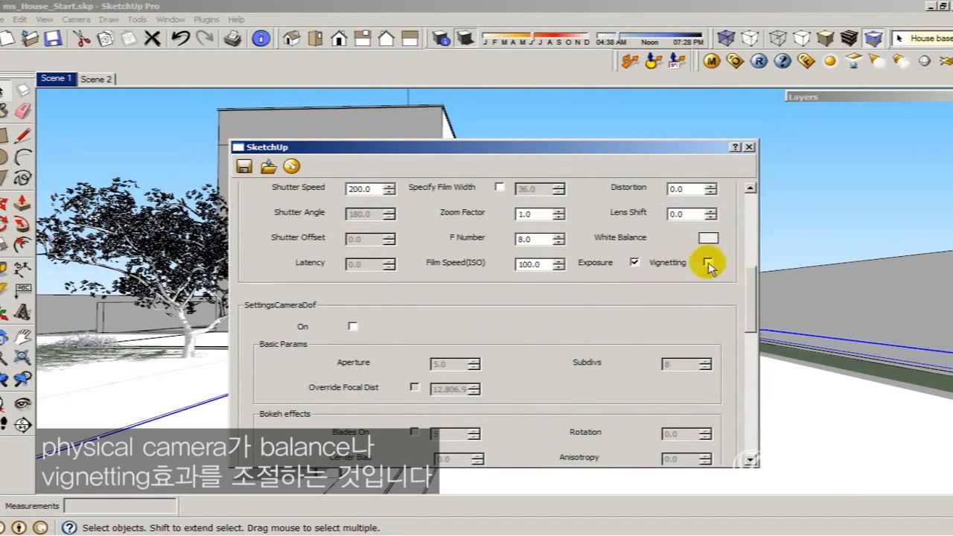
{"action": "left_click", "coordinate": [707, 261]}
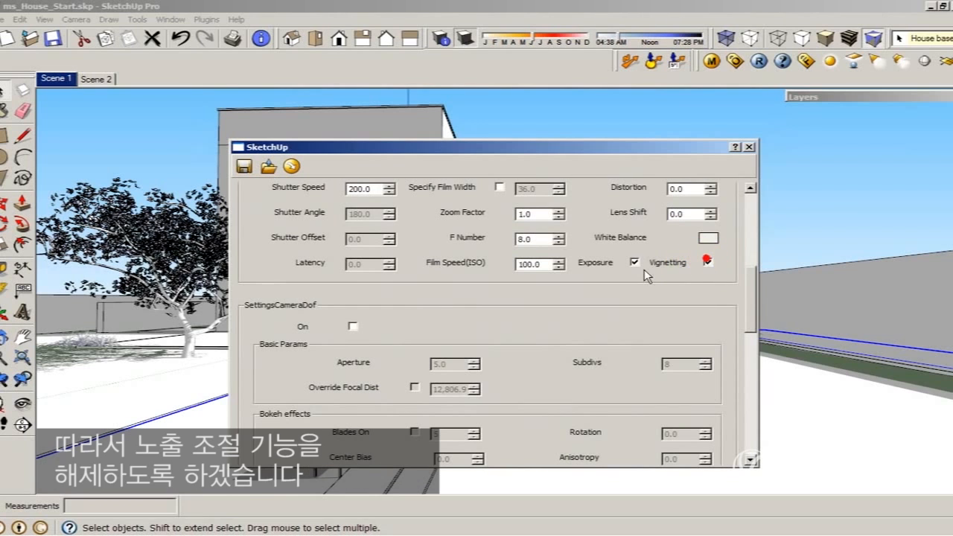
{"action": "left_click", "coordinate": [707, 261]}
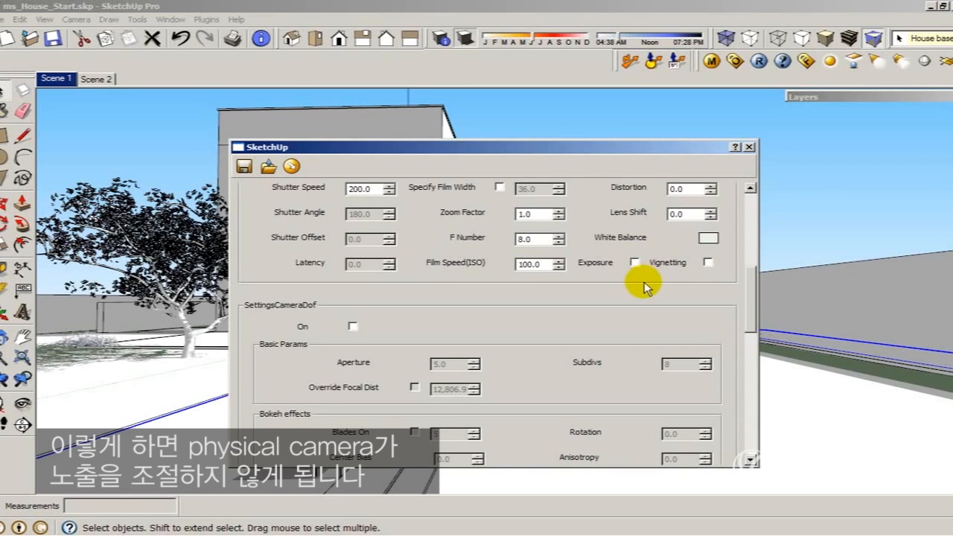
{"action": "mouse_move", "coordinate": [322, 215]}
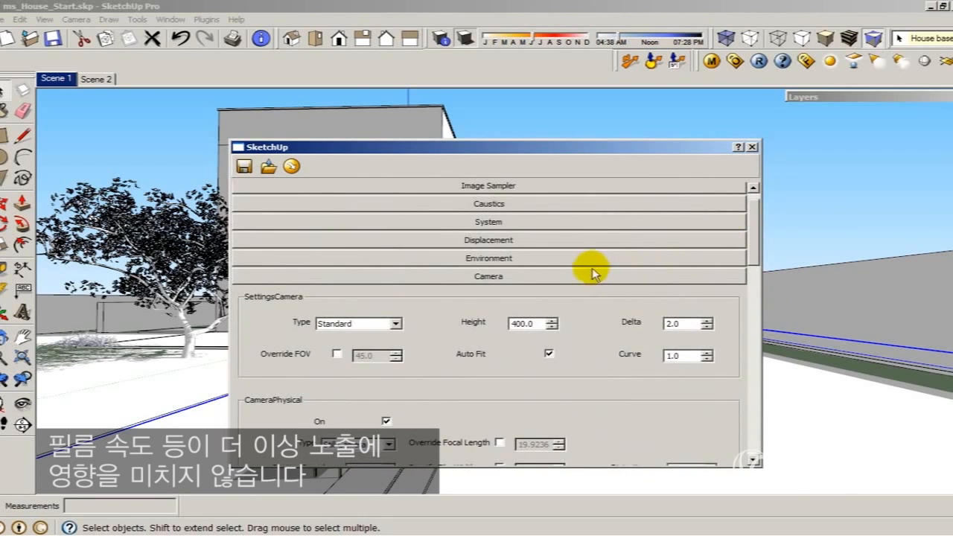
Step: Collapse the Camera rollout and run a V-Ray test render of the house
{"action": "left_click", "coordinate": [488, 277]}
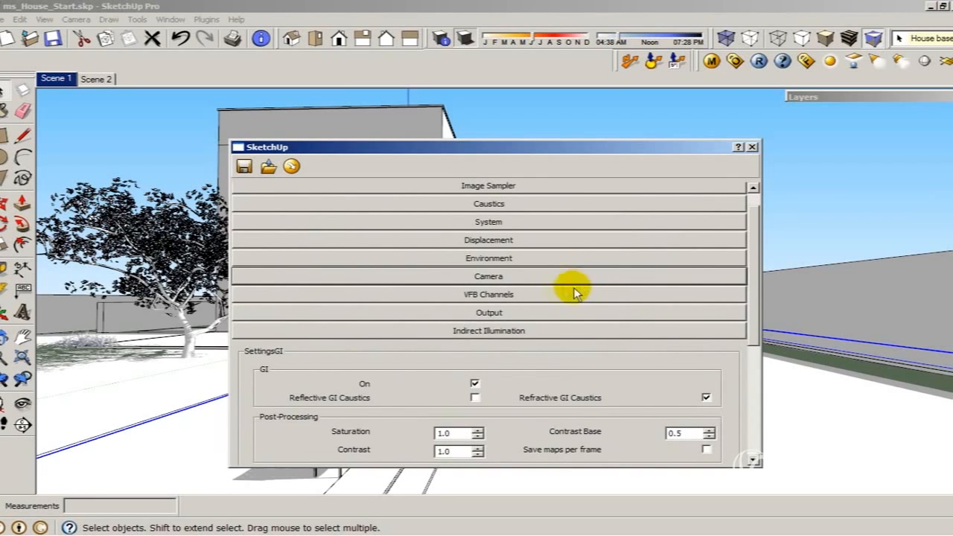
{"action": "mouse_move", "coordinate": [521, 302]}
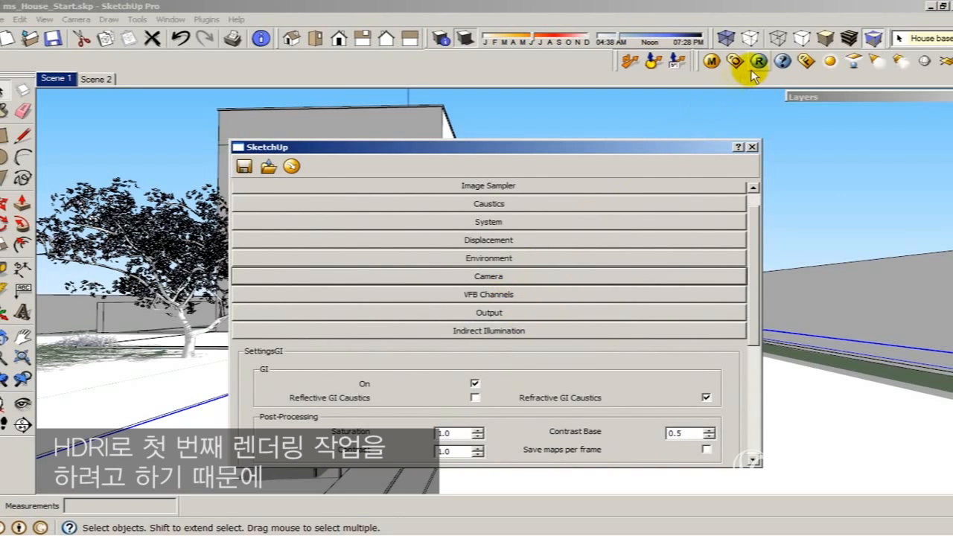
{"action": "left_click", "coordinate": [488, 258]}
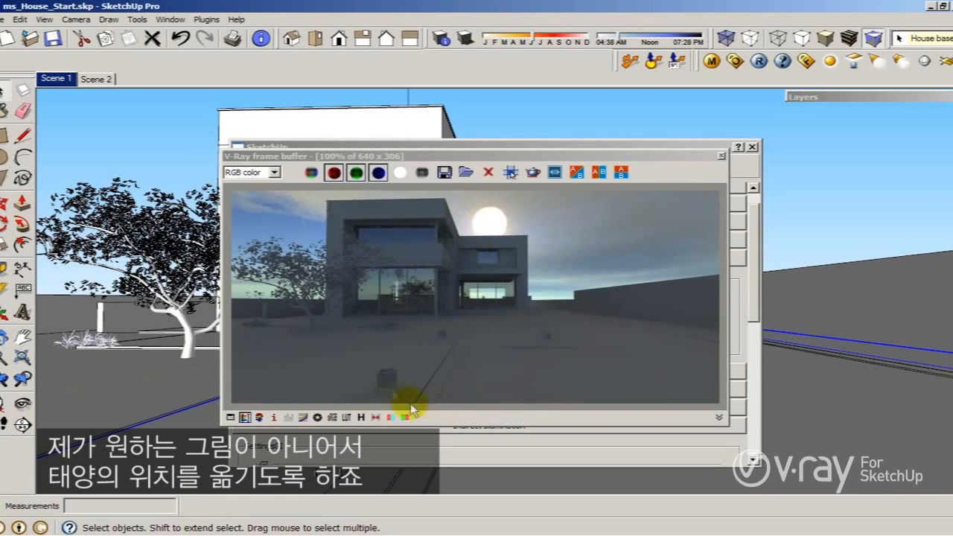
{"action": "mouse_move", "coordinate": [335, 402]}
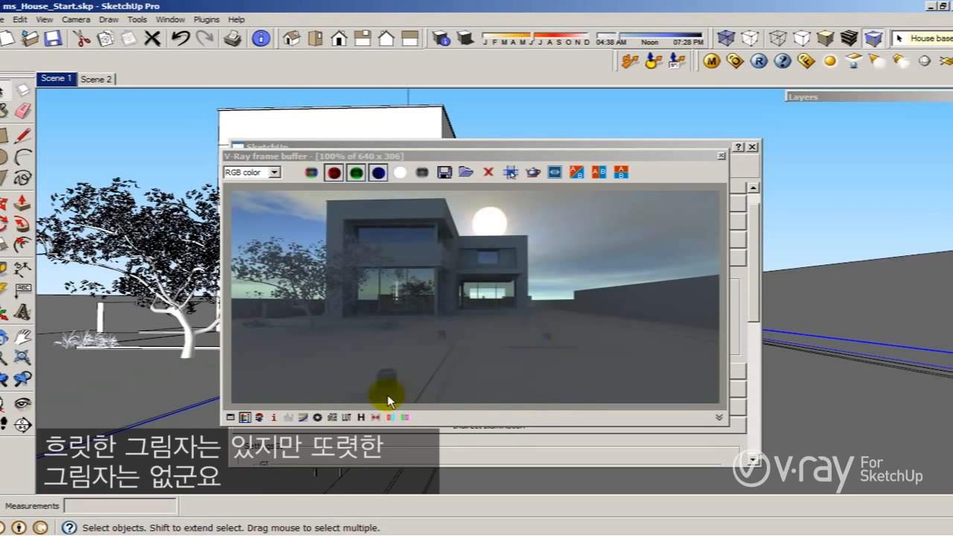
{"action": "mouse_move", "coordinate": [393, 394]}
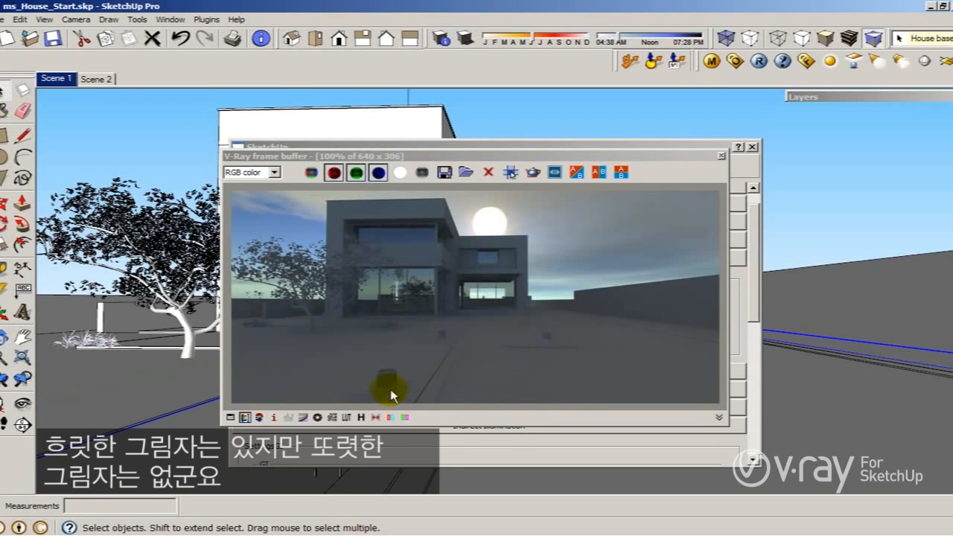
{"action": "mouse_move", "coordinate": [585, 160]}
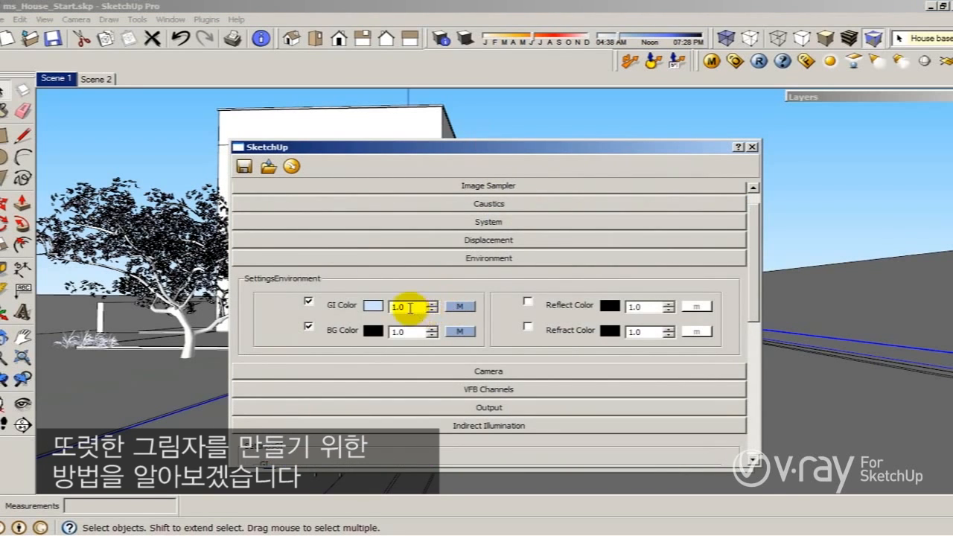
Step: Move the render preview window aside to reach the environment settings
{"action": "left_click_drag", "start_coordinate": [488, 147], "coordinate": [526, 201]}
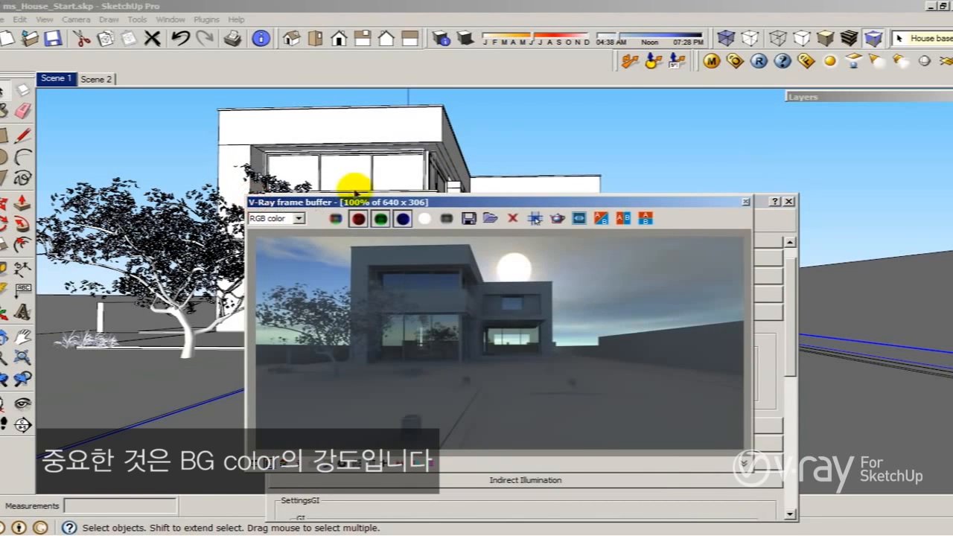
{"action": "left_click_drag", "start_coordinate": [499, 201], "coordinate": [430, 116]}
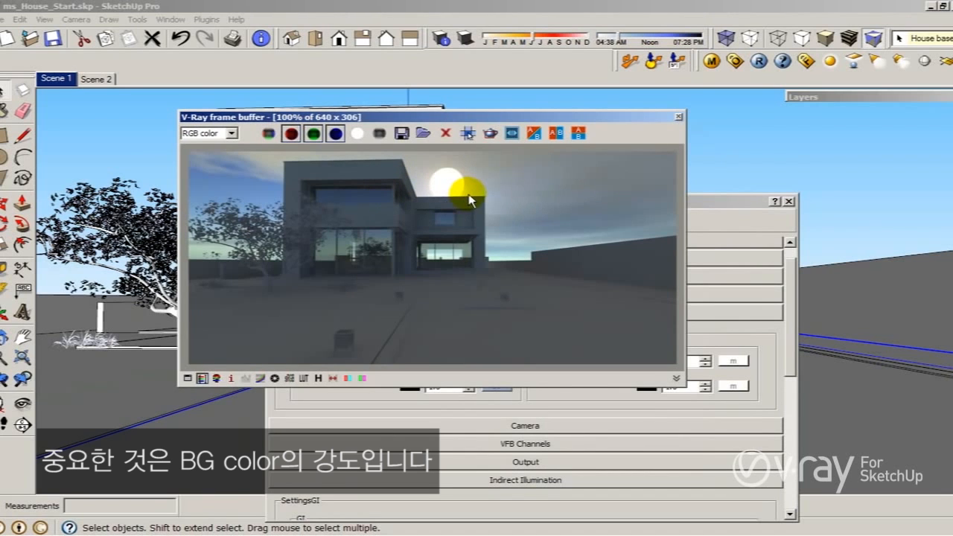
{"action": "mouse_move", "coordinate": [505, 192]}
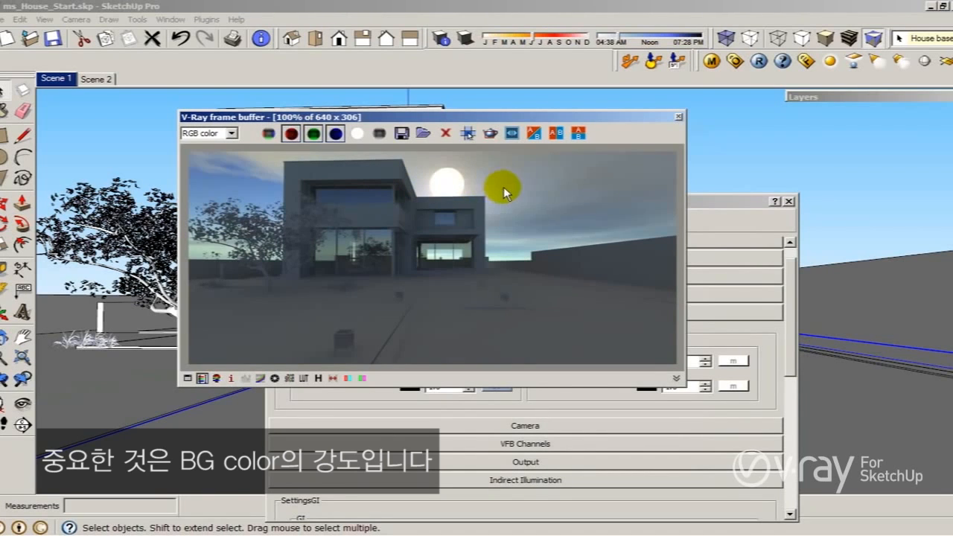
{"action": "mouse_move", "coordinate": [227, 178]}
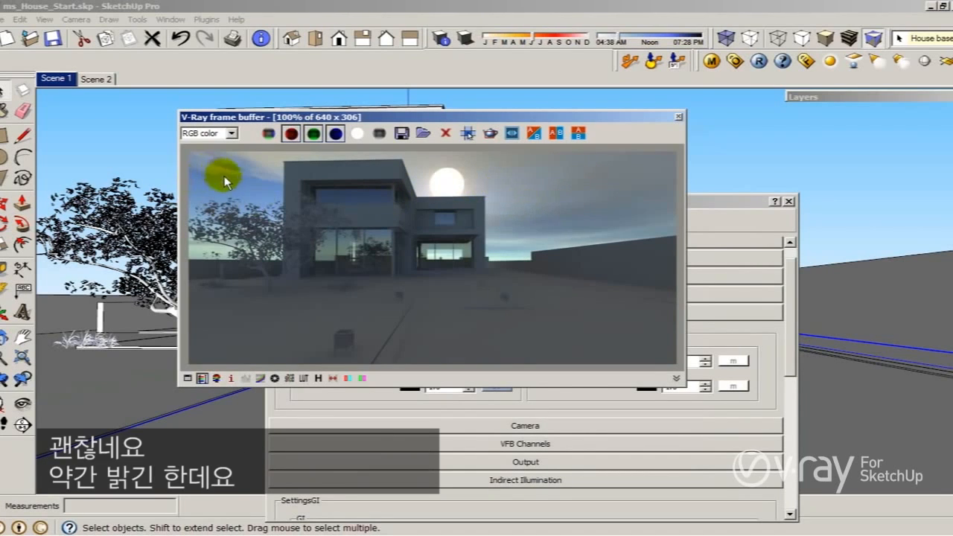
{"action": "mouse_move", "coordinate": [311, 286]}
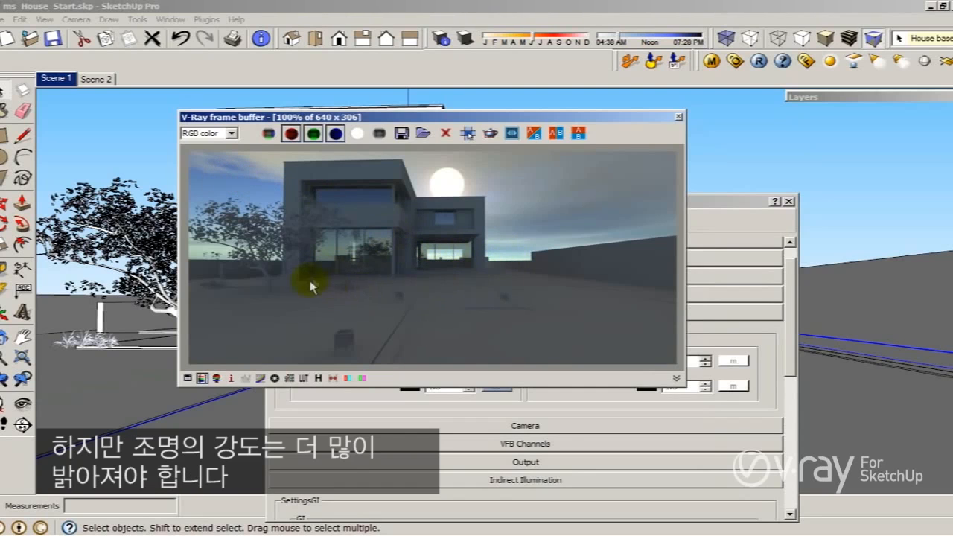
{"action": "mouse_move", "coordinate": [726, 207]}
{"action": "type", "text": "2"}
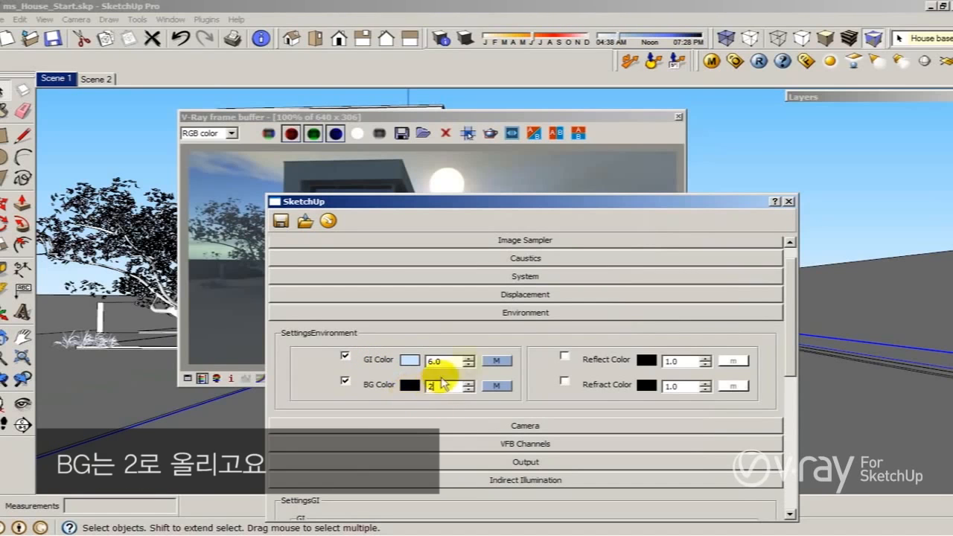
Step: Set the GI environment map's horizontal rotation to 110 and move the dialog aside
{"action": "left_click", "coordinate": [497, 386]}
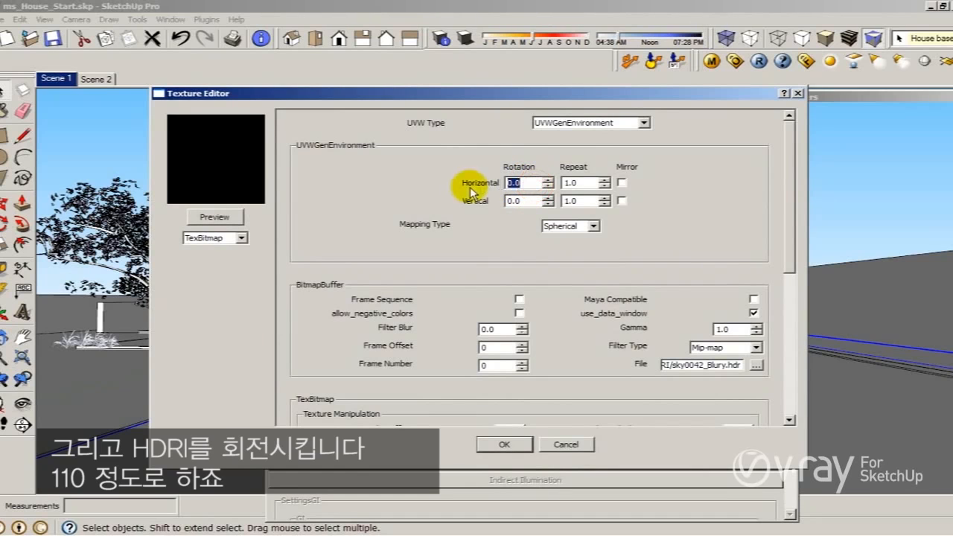
{"action": "type", "text": "110"}
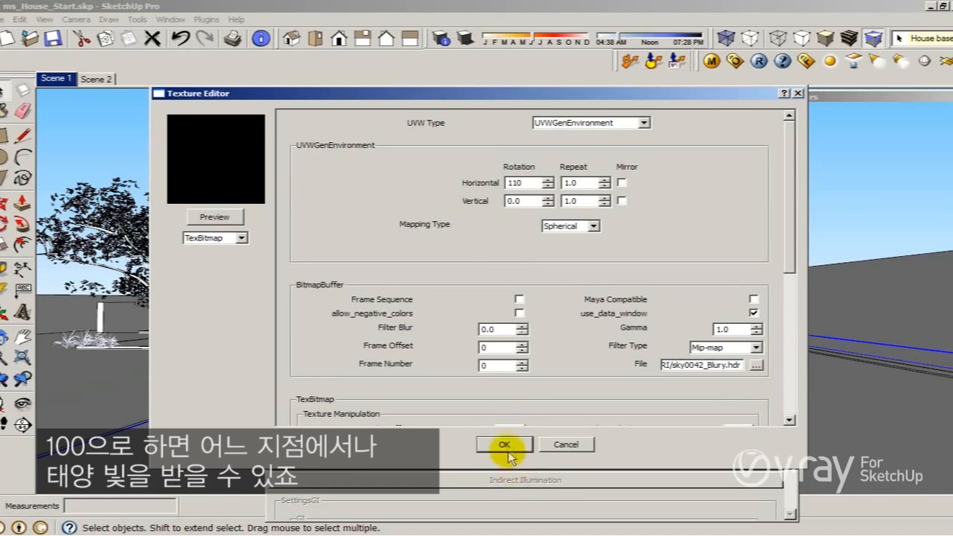
{"action": "left_click", "coordinate": [504, 445]}
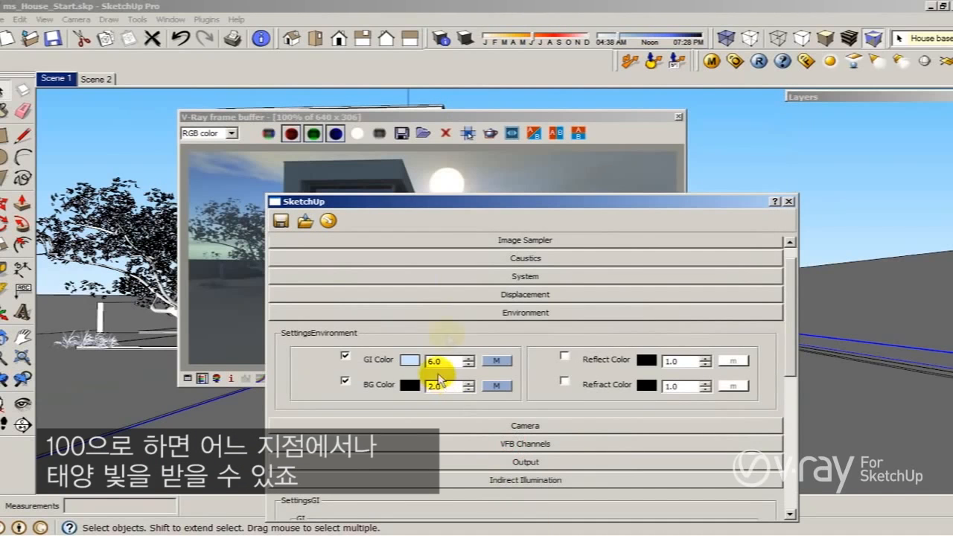
{"action": "left_click_drag", "start_coordinate": [521, 201], "coordinate": [662, 201]}
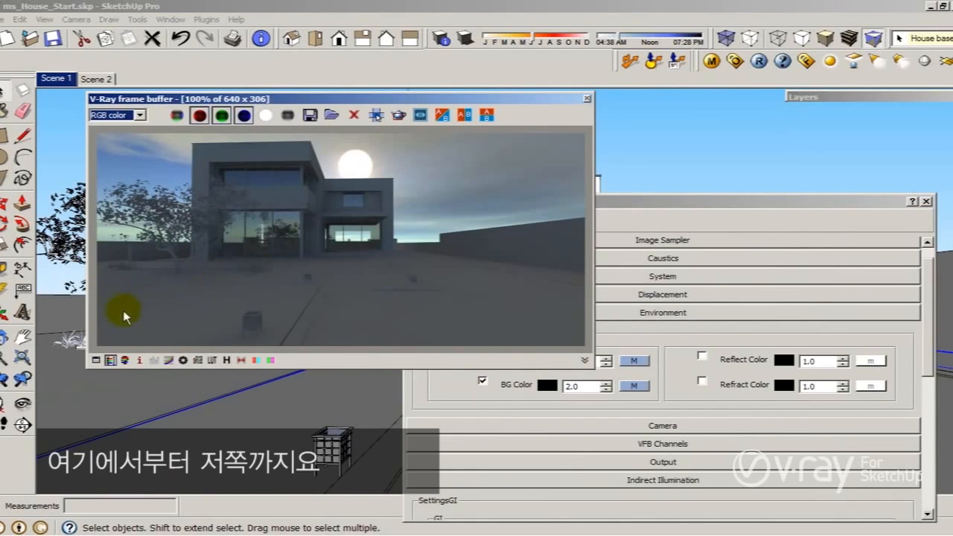
{"action": "mouse_move", "coordinate": [793, 206]}
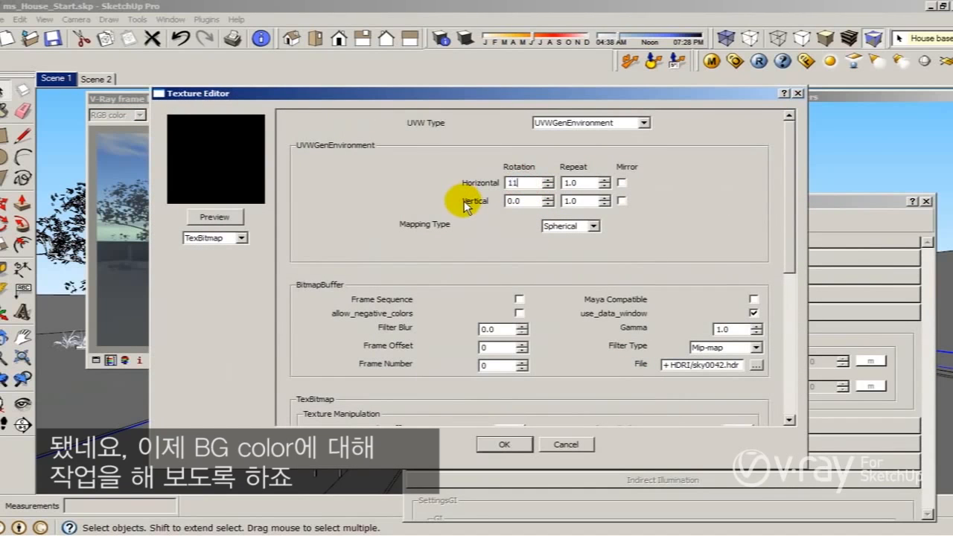
Step: Click OK in the open dialog to return to the earlier V-Ray render
{"action": "left_click", "coordinate": [504, 444]}
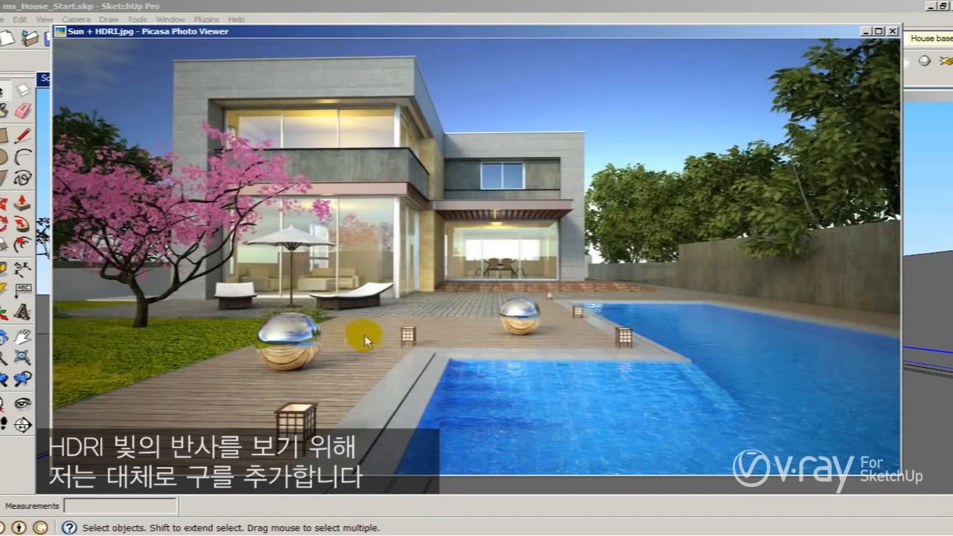
{"action": "mouse_move", "coordinate": [837, 101]}
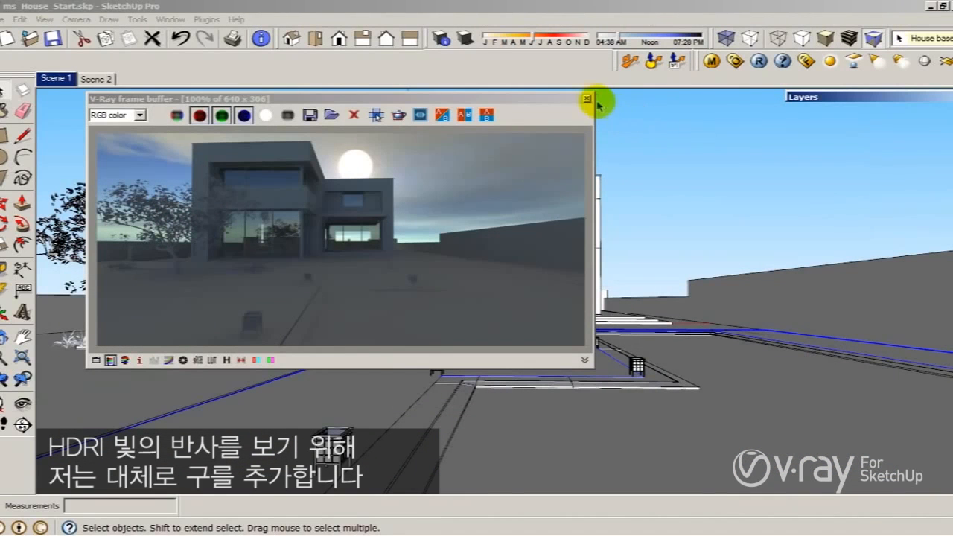
Step: Close the frame buffer and start a new V-Ray render of the scene with spheres
{"action": "left_click", "coordinate": [588, 99]}
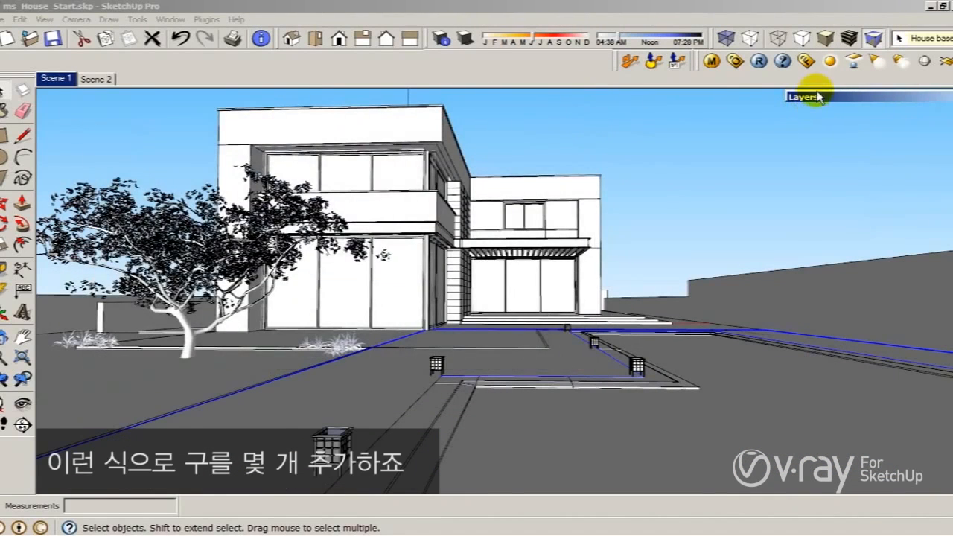
{"action": "left_click", "coordinate": [804, 96]}
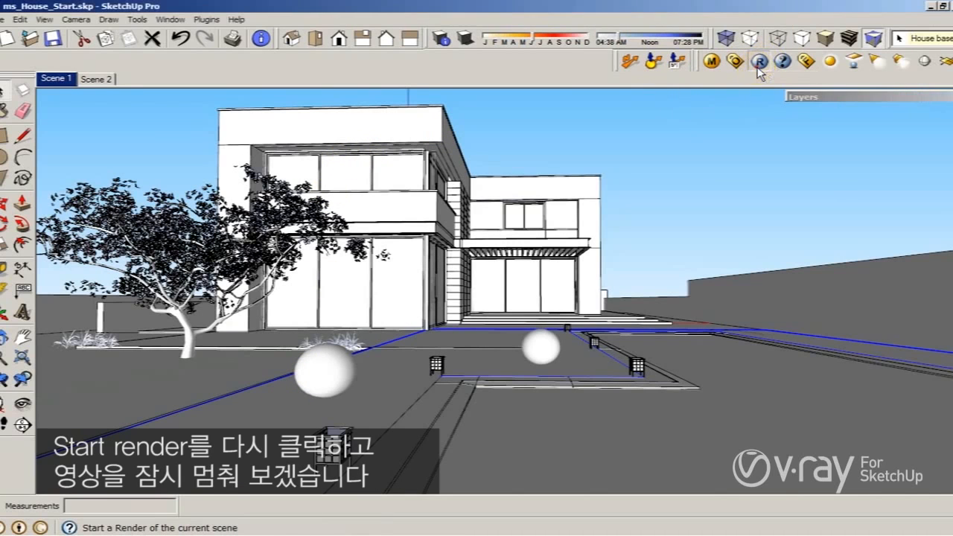
{"action": "left_click", "coordinate": [758, 61]}
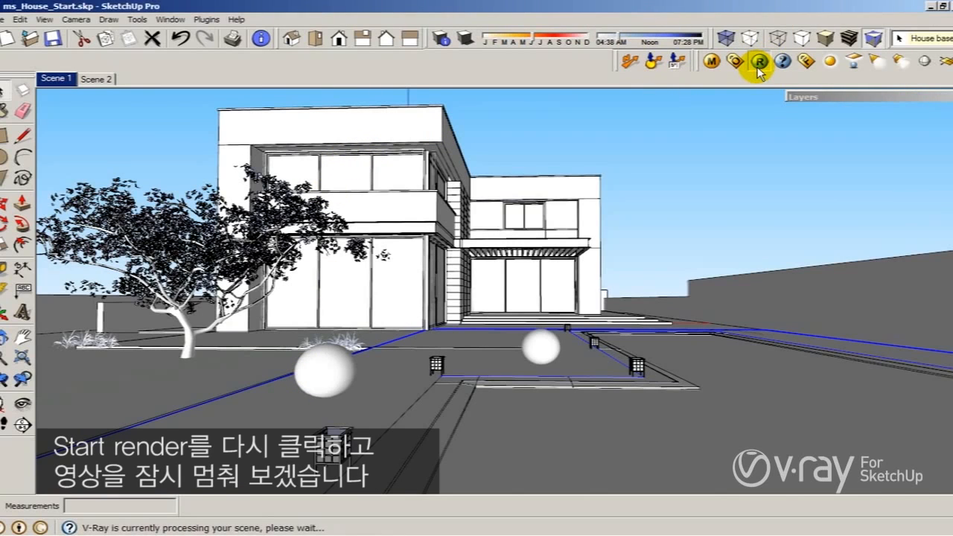
{"action": "left_click", "coordinate": [758, 61]}
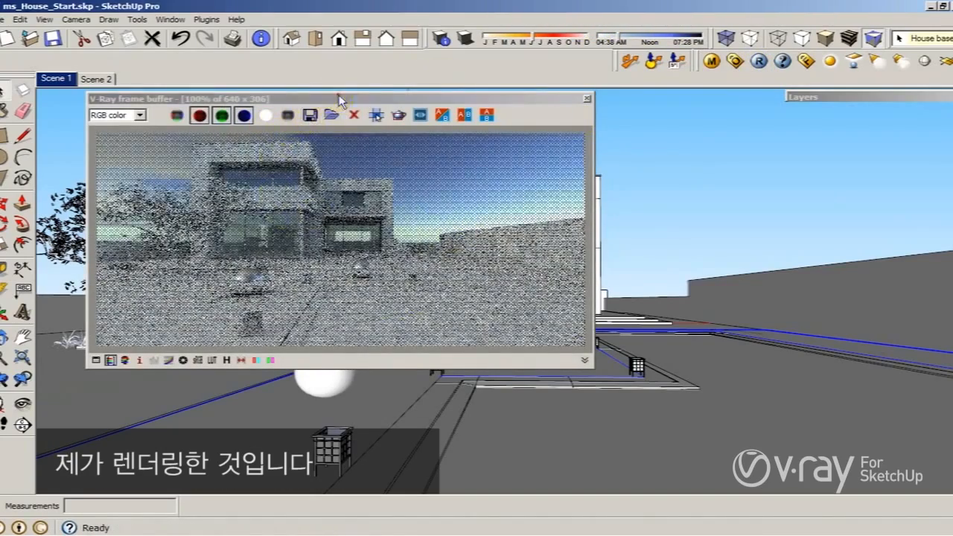
Step: Centre the V-Ray frame buffer and let the chrome-sphere HDRI render finish
{"action": "left_click_drag", "start_coordinate": [338, 99], "coordinate": [445, 124]}
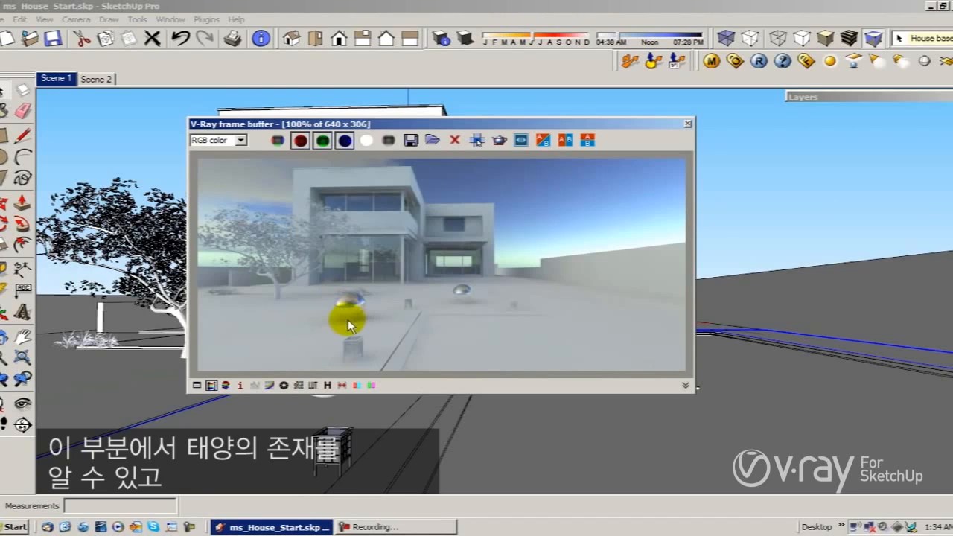
{"action": "mouse_move", "coordinate": [361, 318]}
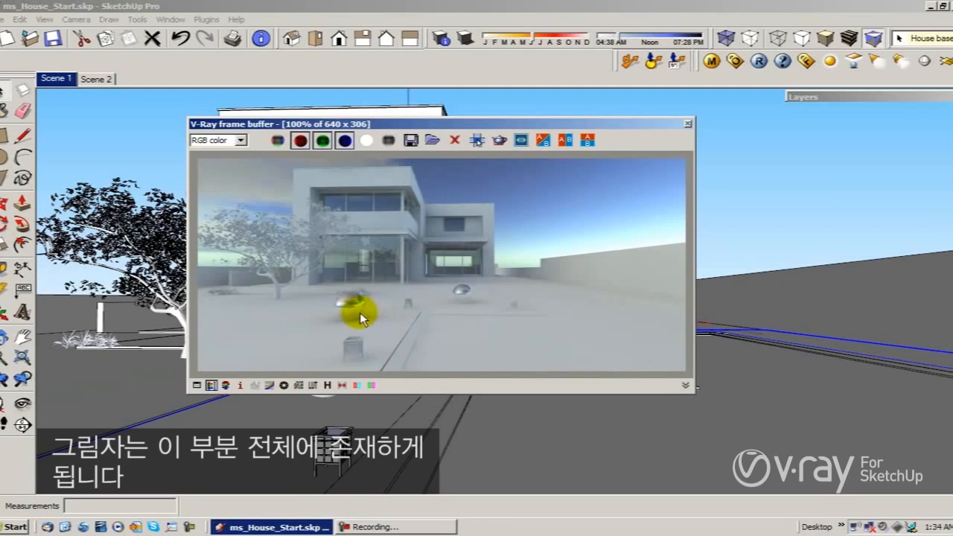
{"action": "mouse_move", "coordinate": [402, 309]}
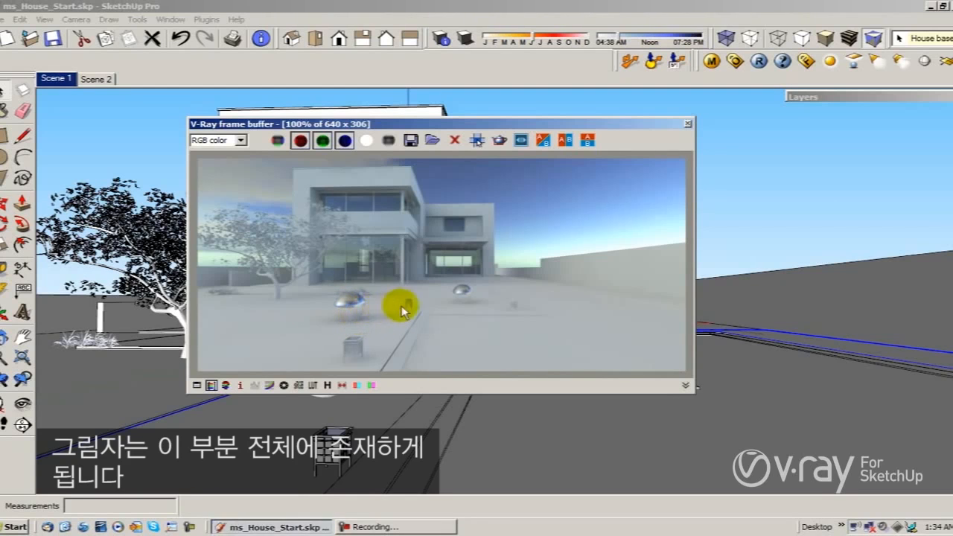
{"action": "mouse_move", "coordinate": [379, 327]}
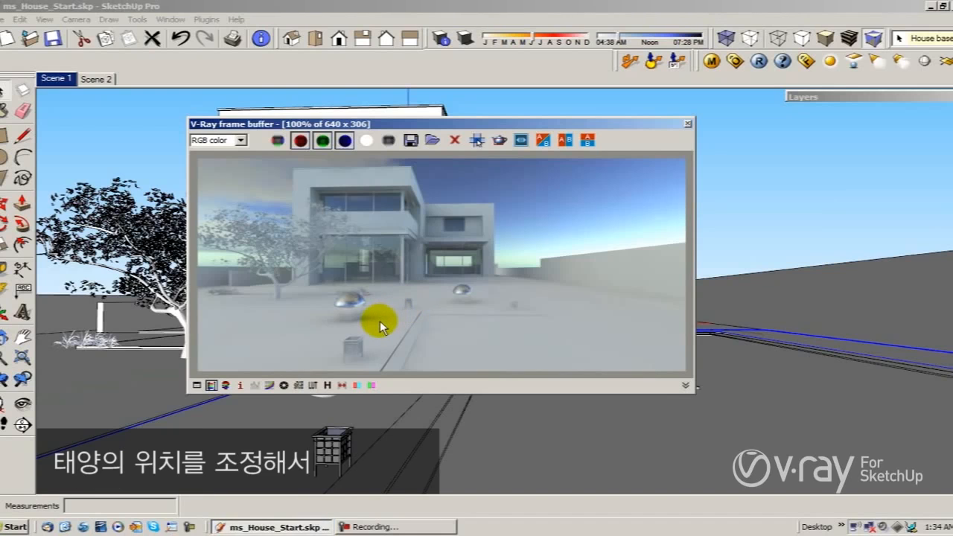
{"action": "mouse_move", "coordinate": [386, 319]}
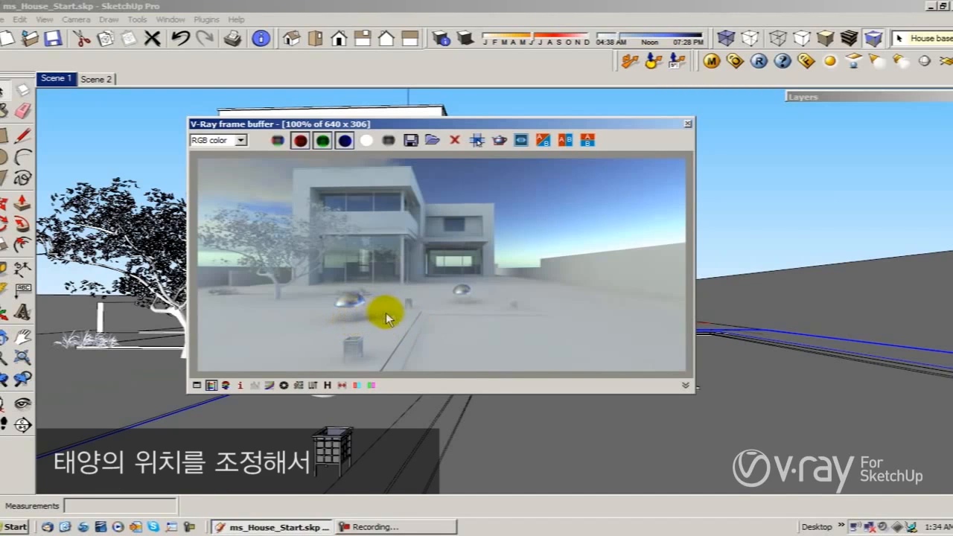
{"action": "mouse_move", "coordinate": [406, 322]}
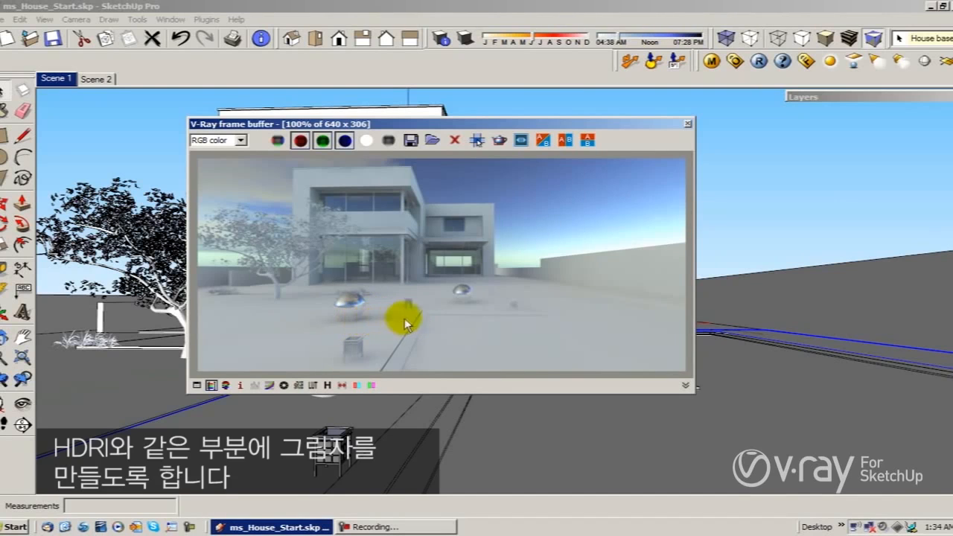
{"action": "mouse_move", "coordinate": [469, 131]}
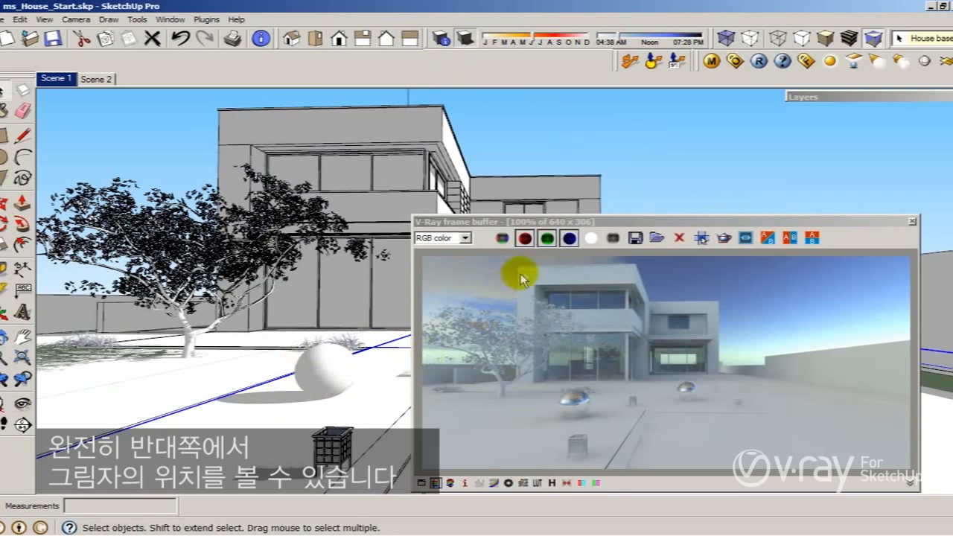
Step: Adjust the Shadows month slider so sun shadows match the HDRI shadow direction
{"action": "left_click_drag", "start_coordinate": [521, 221], "coordinate": [559, 219]}
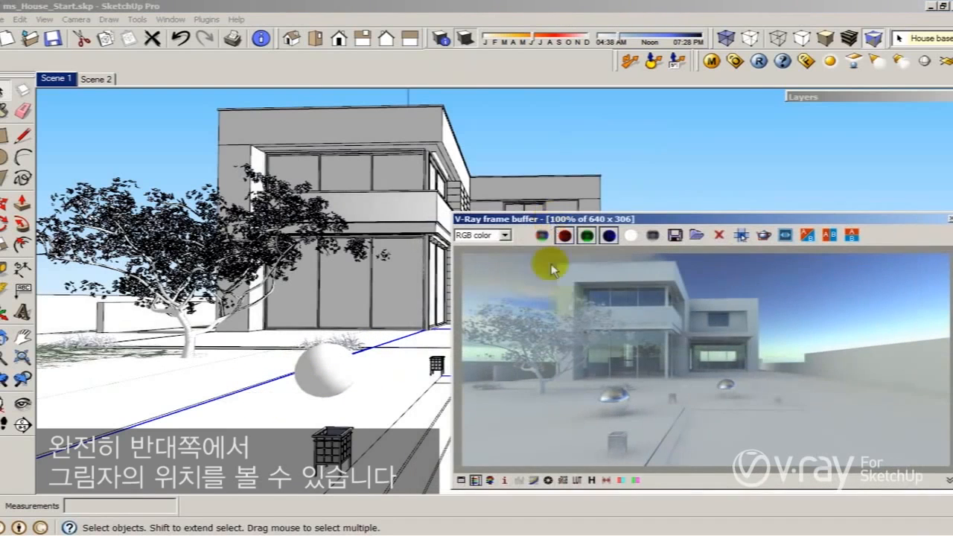
{"action": "mouse_move", "coordinate": [647, 409]}
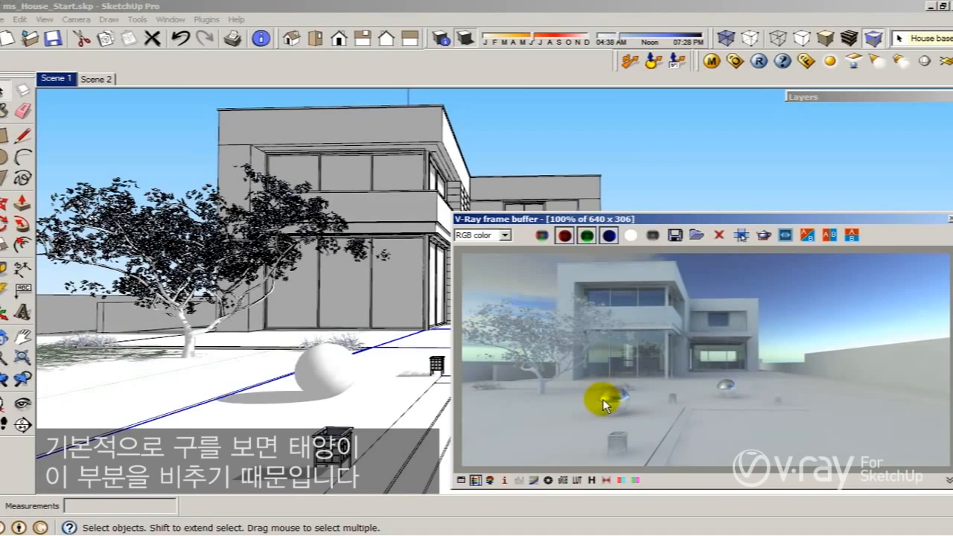
{"action": "mouse_move", "coordinate": [645, 414]}
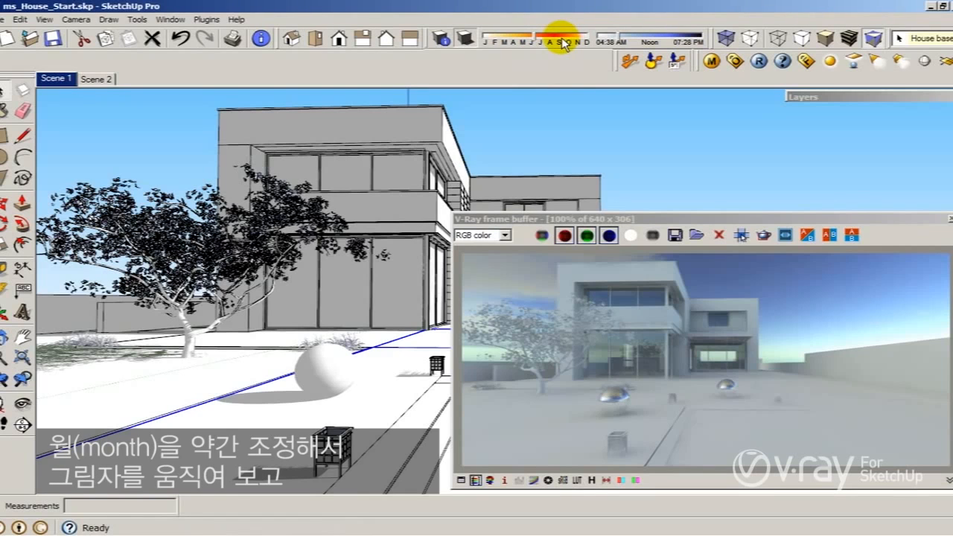
{"action": "left_click_drag", "start_coordinate": [563, 35], "coordinate": [577, 35]}
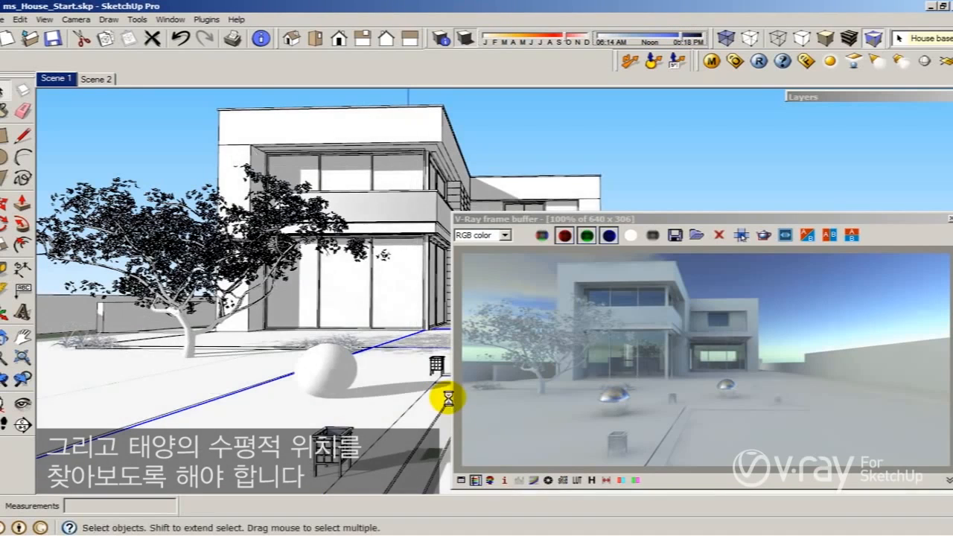
{"action": "mouse_move", "coordinate": [620, 288]}
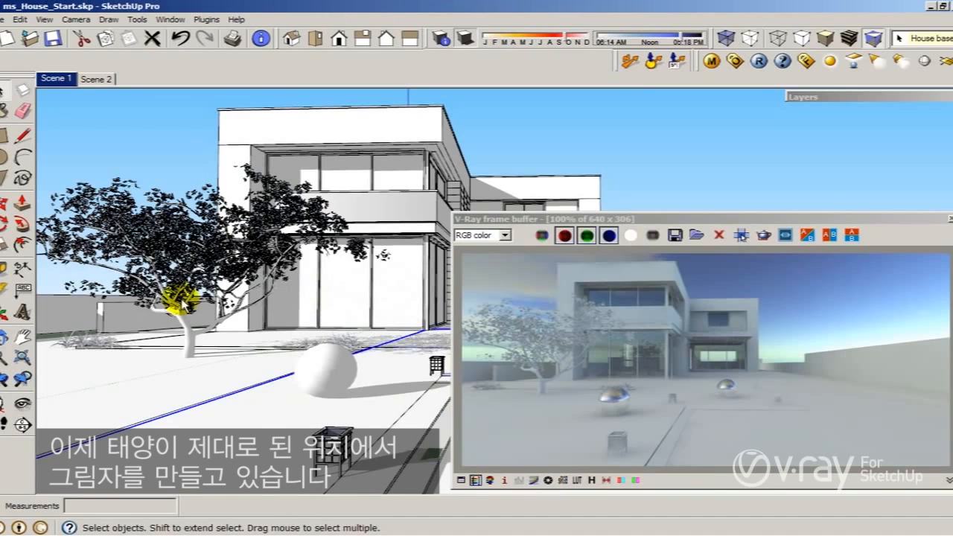
{"action": "left_click_drag", "start_coordinate": [670, 219], "coordinate": [521, 194]}
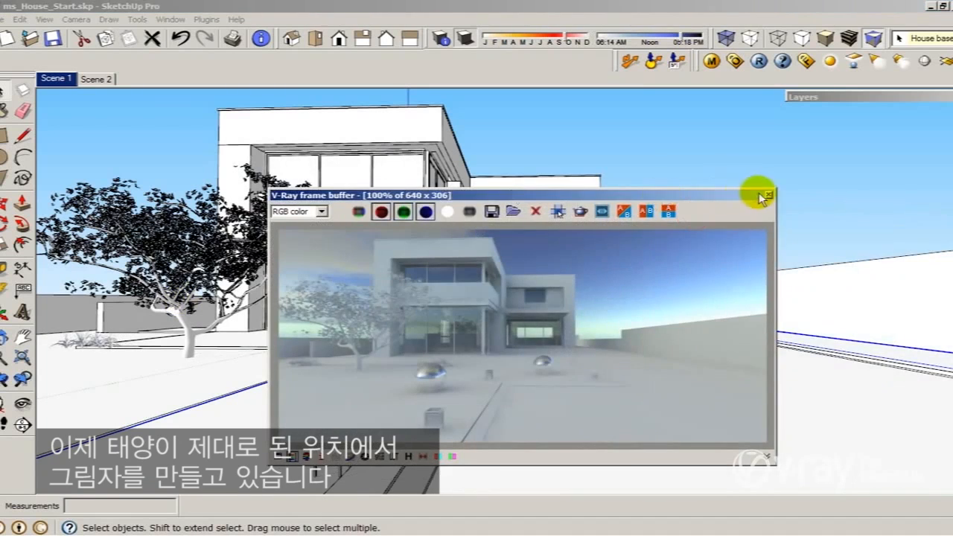
Step: Close the V-Ray frame buffer to reveal the shadowed house model
{"action": "left_click", "coordinate": [760, 196]}
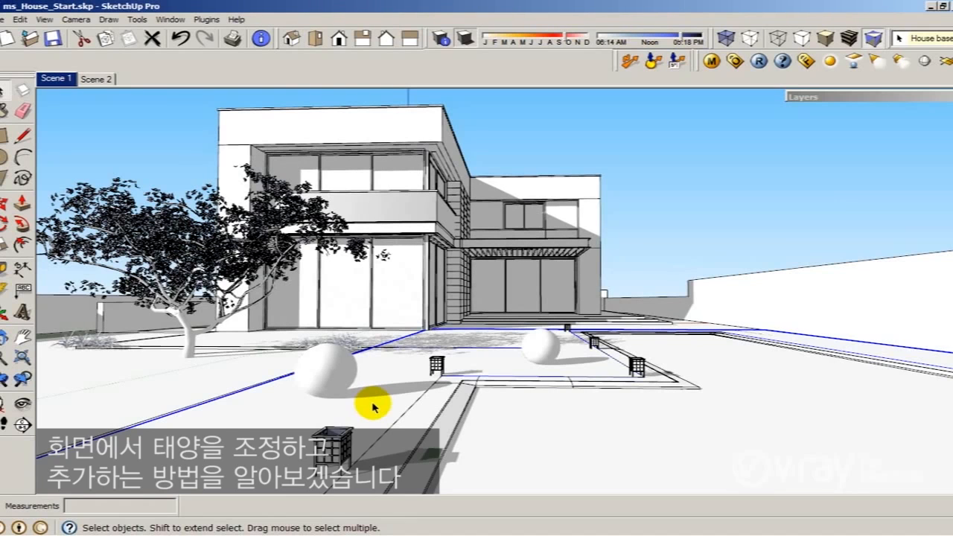
{"action": "mouse_move", "coordinate": [381, 401]}
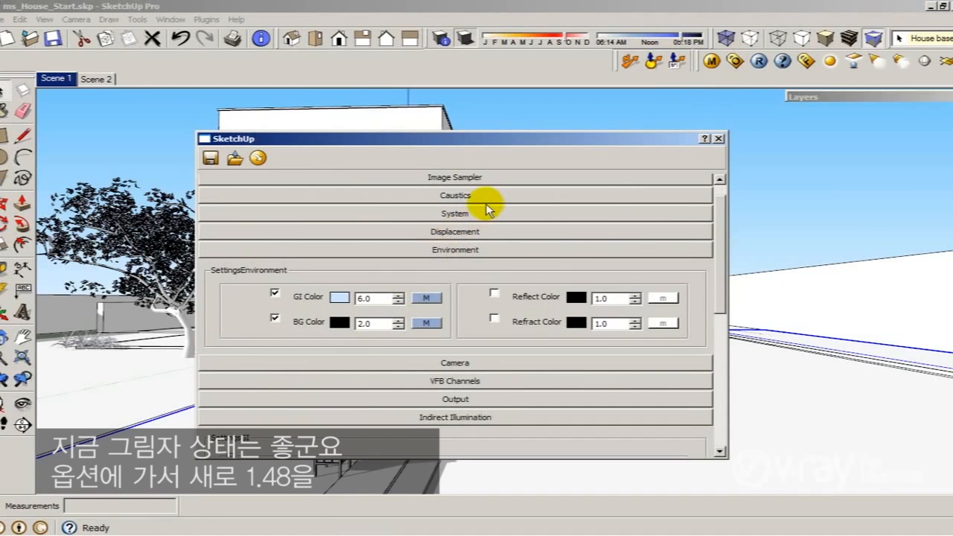
{"action": "mouse_move", "coordinate": [499, 182]}
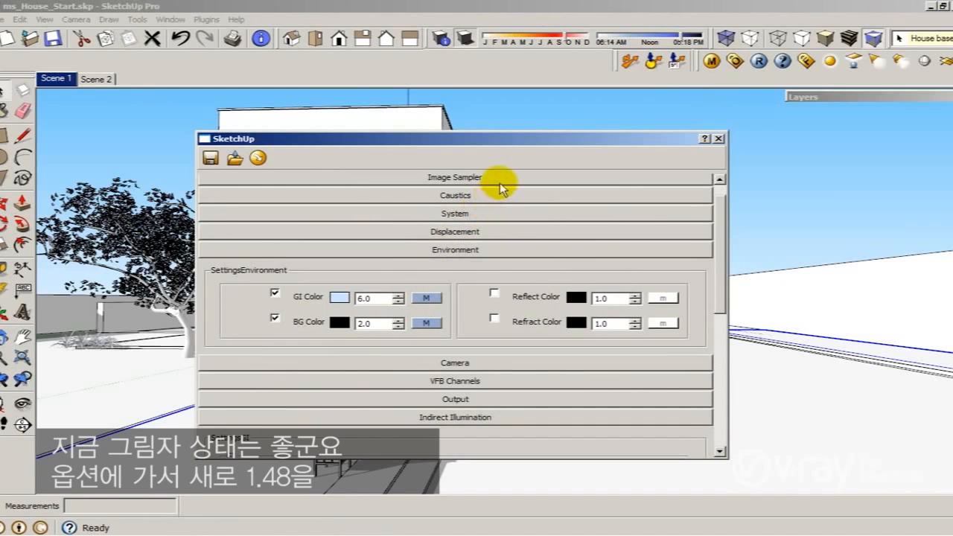
{"action": "mouse_move", "coordinate": [674, 220]}
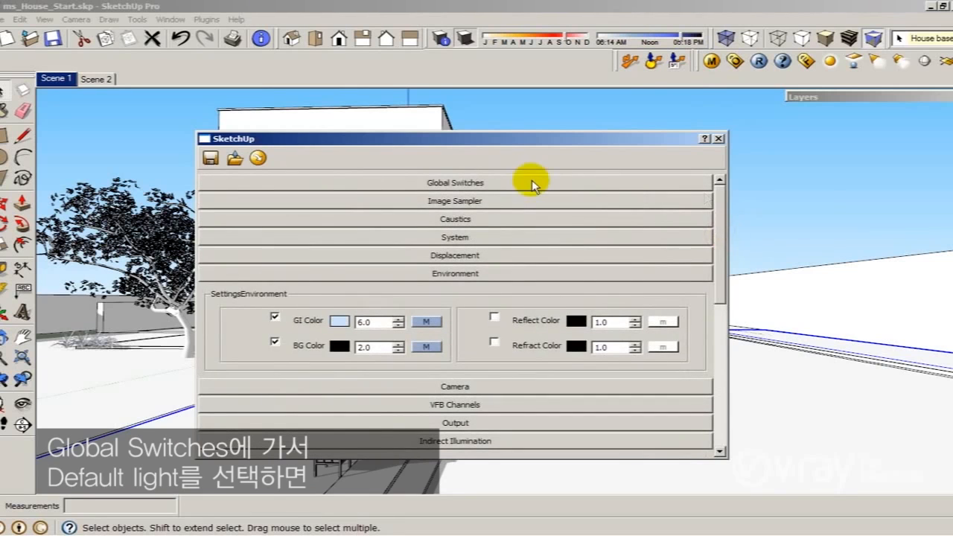
Step: Tick Default Lights under V-Ray's Global Switches
{"action": "left_click", "coordinate": [455, 182]}
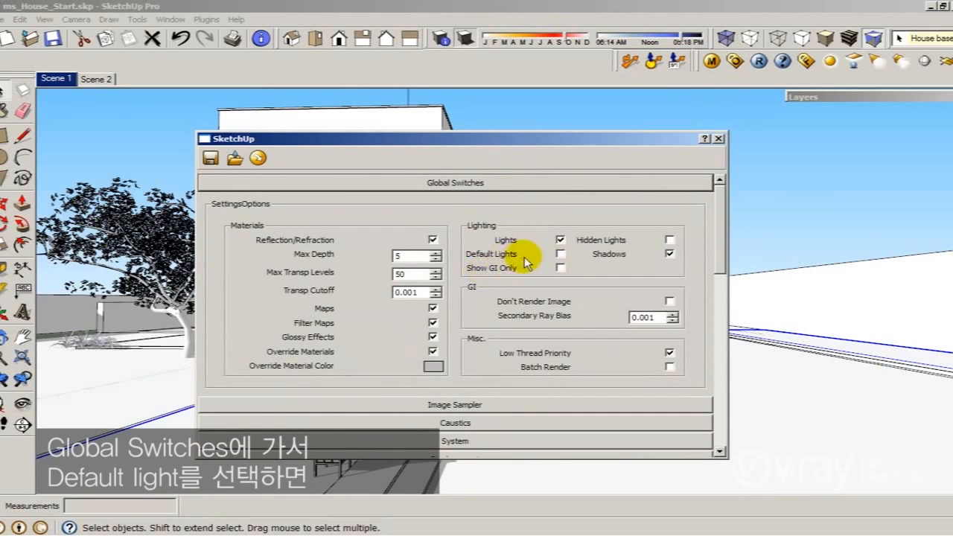
{"action": "left_click", "coordinate": [560, 254]}
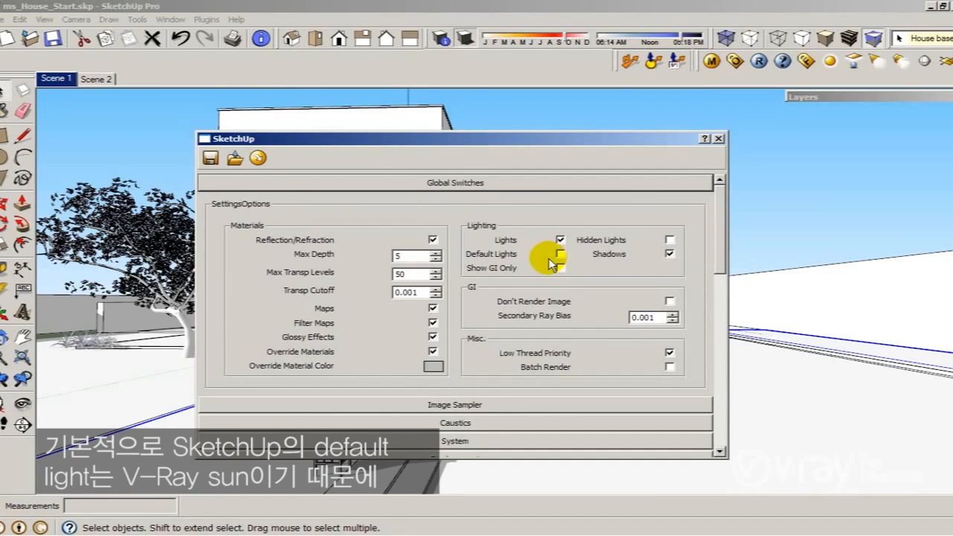
{"action": "left_click", "coordinate": [560, 254]}
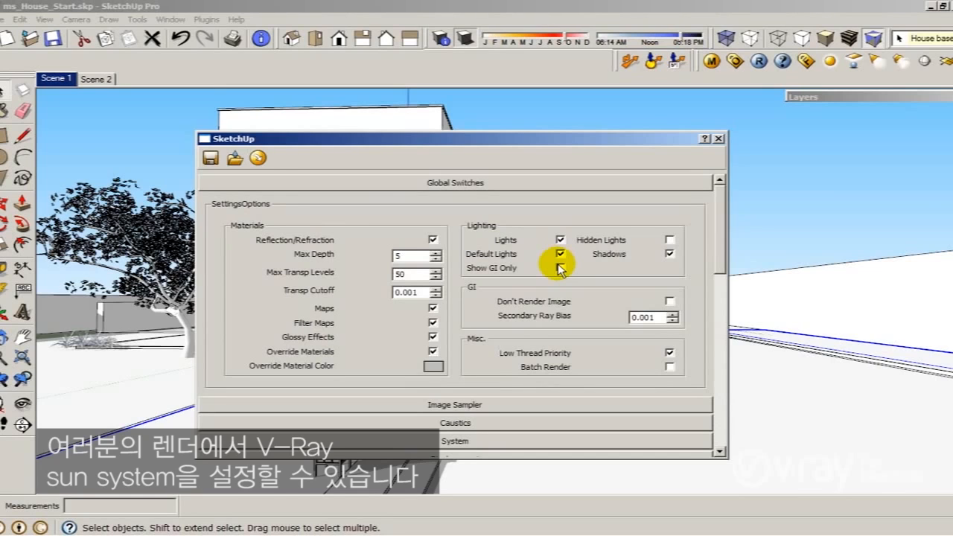
{"action": "mouse_move", "coordinate": [560, 268]}
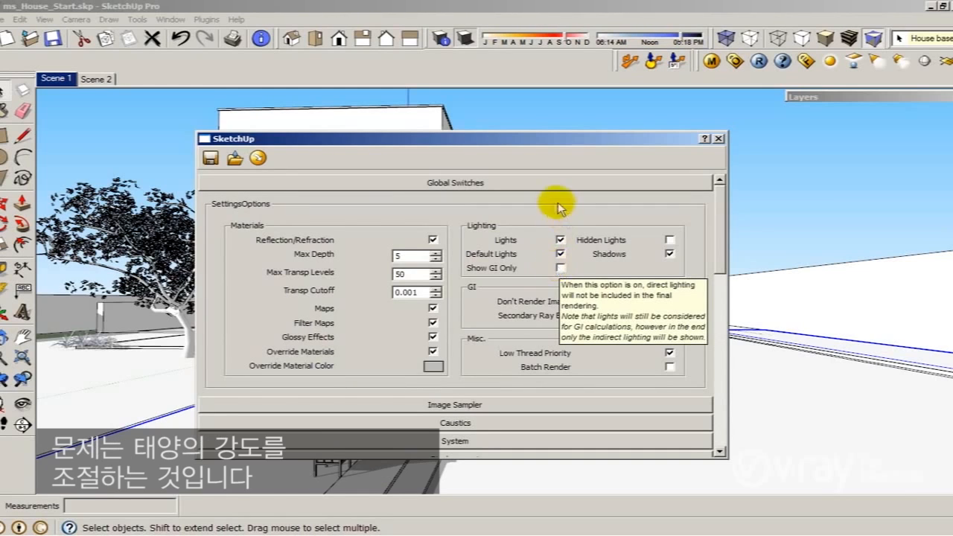
Step: Collapse Global Switches and expand the Environment rollout in V-Ray options
{"action": "left_click", "coordinate": [455, 273]}
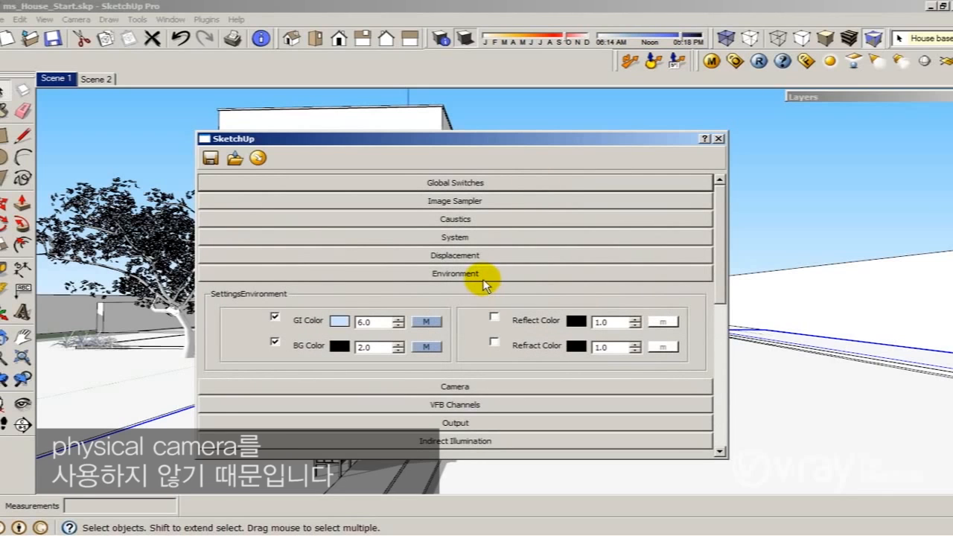
{"action": "left_click", "coordinate": [455, 291]}
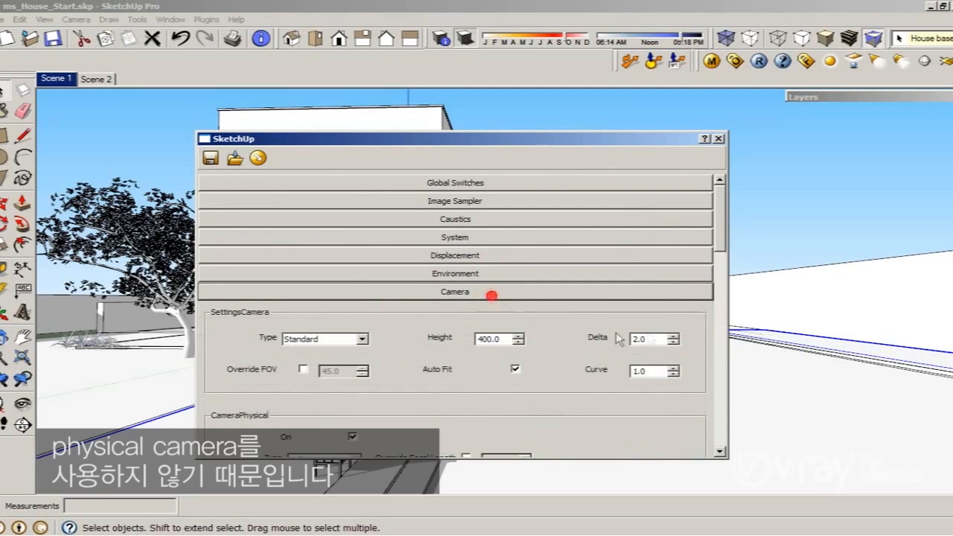
{"action": "scroll", "scroll_direction": "down", "scroll_amount": 3}
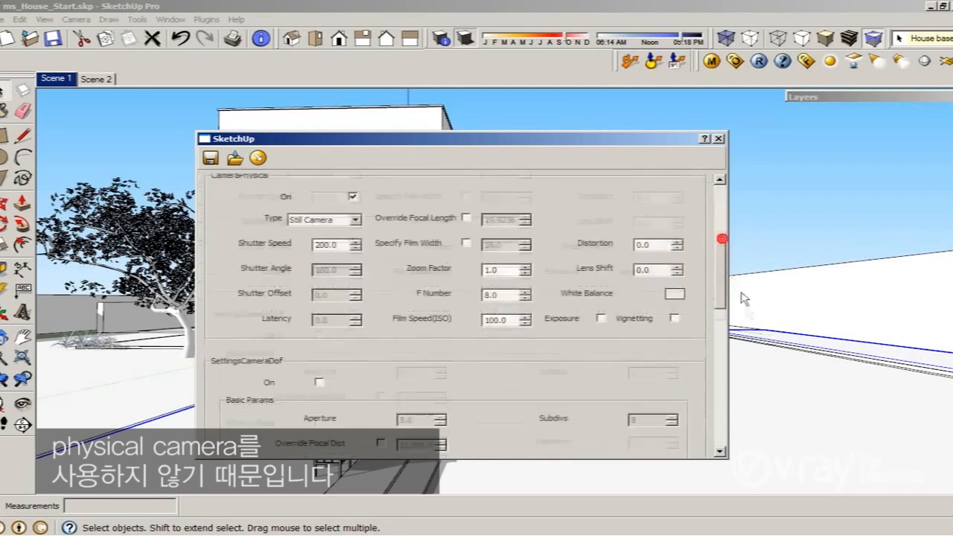
{"action": "scroll", "scroll_direction": "down", "scroll_amount": 3}
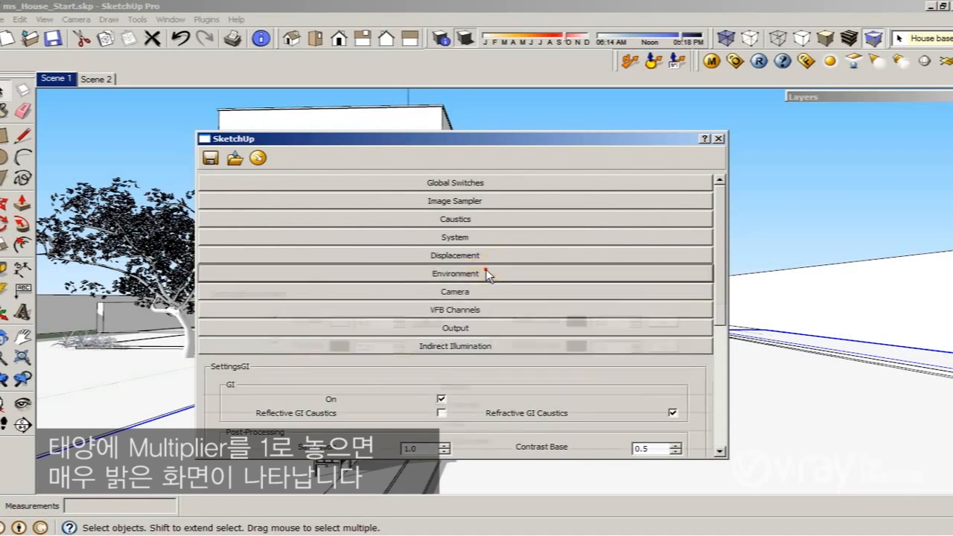
{"action": "left_click", "coordinate": [455, 273]}
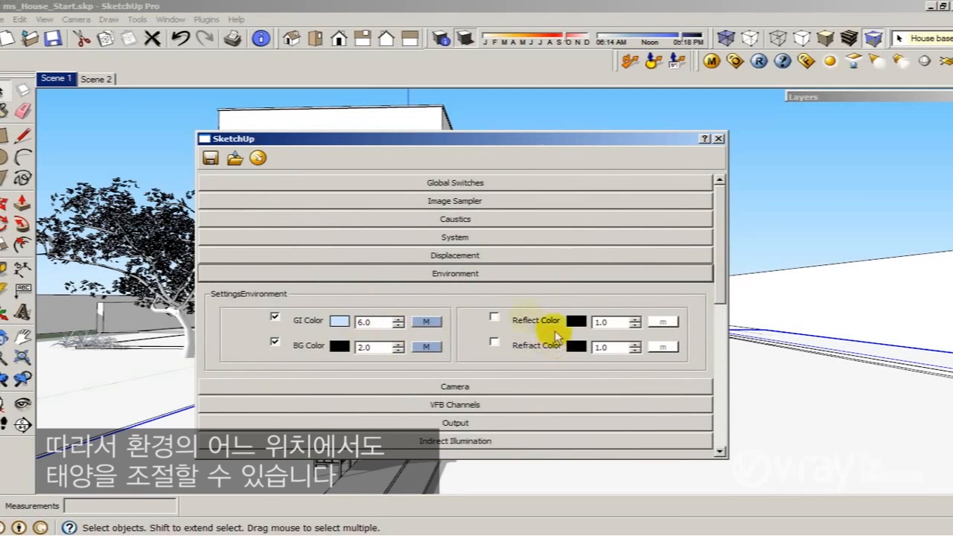
{"action": "mouse_move", "coordinate": [518, 350]}
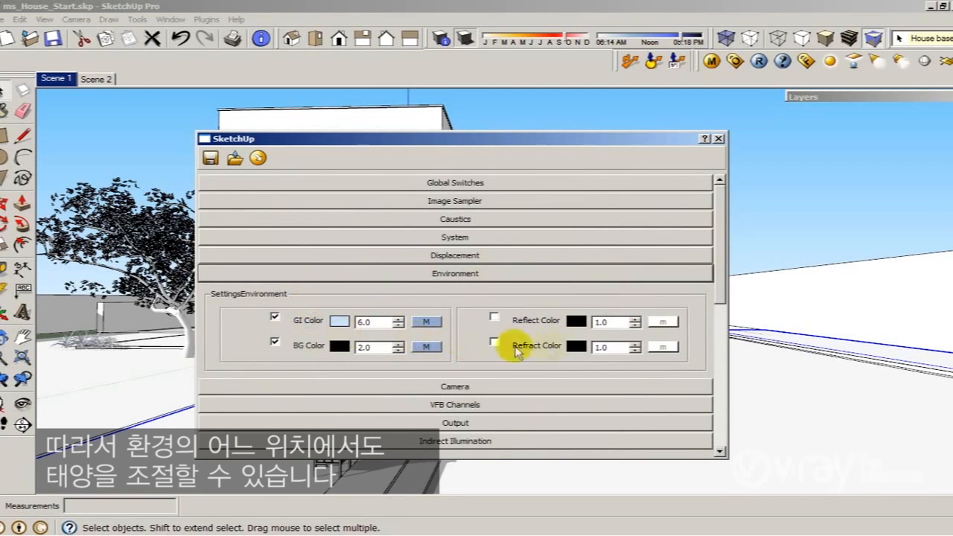
{"action": "mouse_move", "coordinate": [421, 356]}
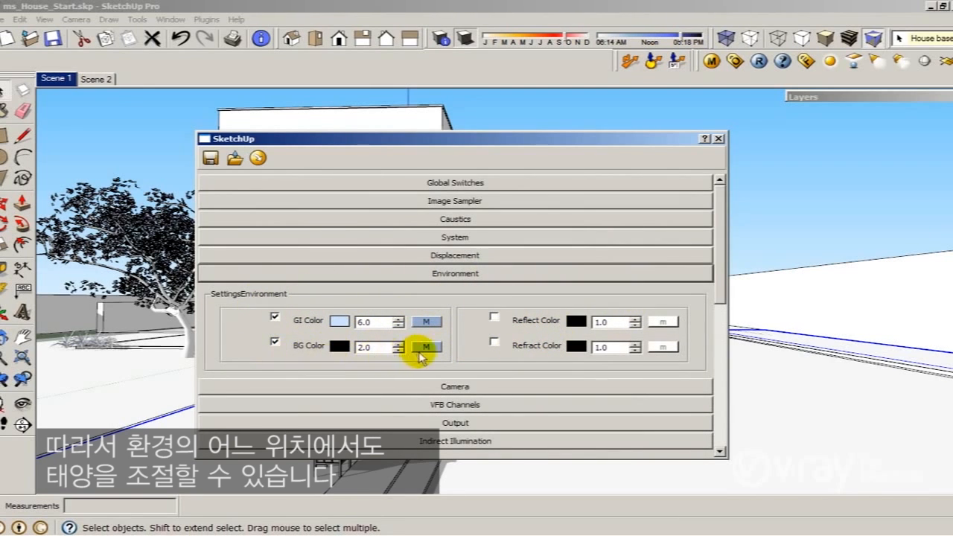
{"action": "mouse_move", "coordinate": [387, 331]}
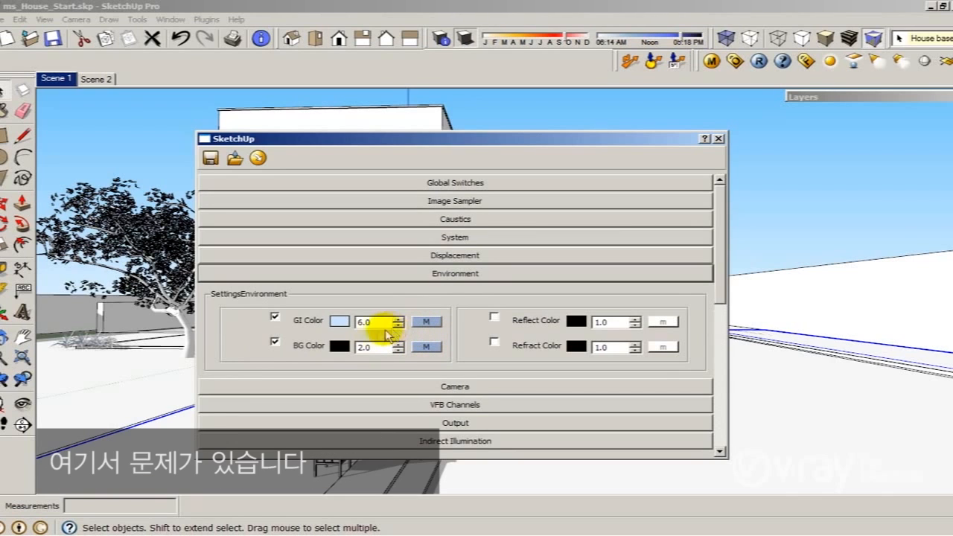
{"action": "mouse_move", "coordinate": [423, 362]}
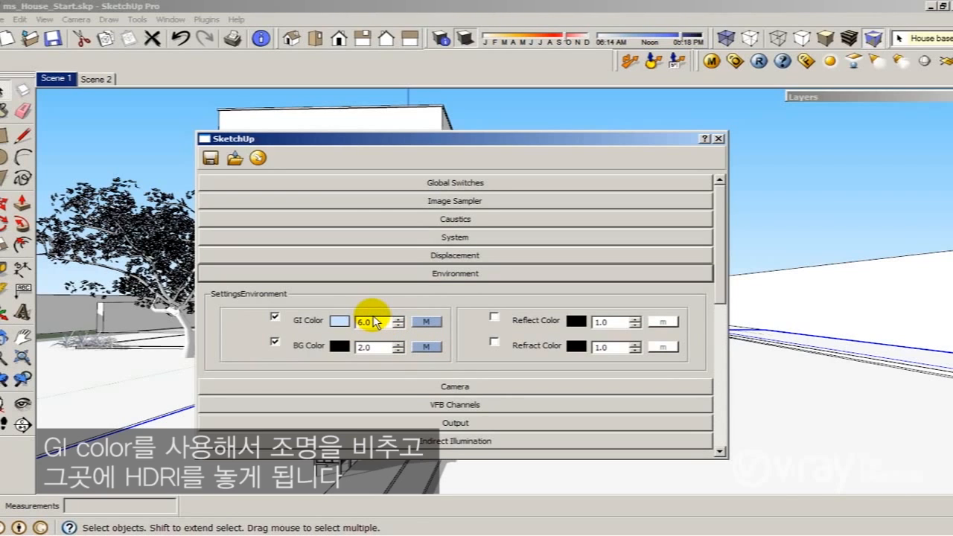
{"action": "mouse_move", "coordinate": [507, 328]}
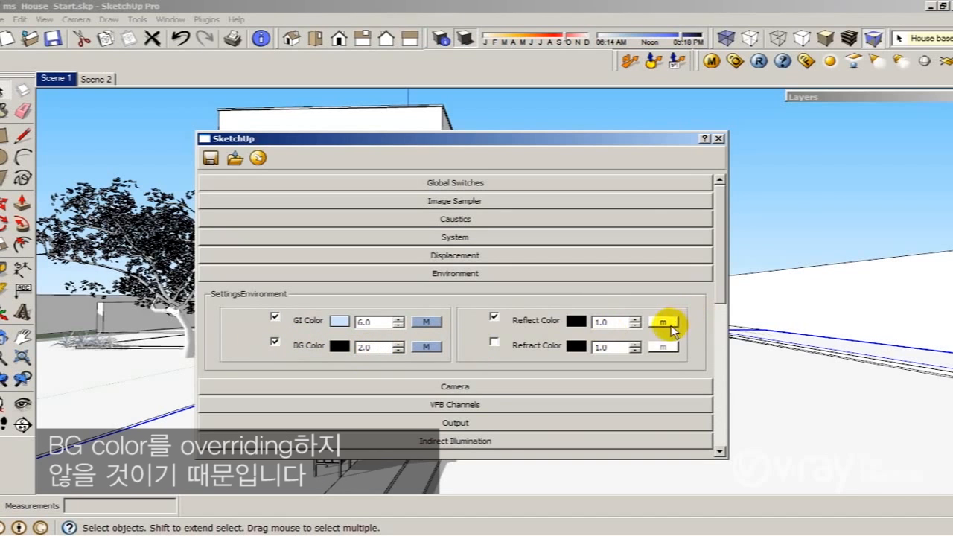
Step: Map Reflect to a TexSky linked to SunLight, with sun intensity 0.03 and size 10
{"action": "left_click", "coordinate": [662, 321]}
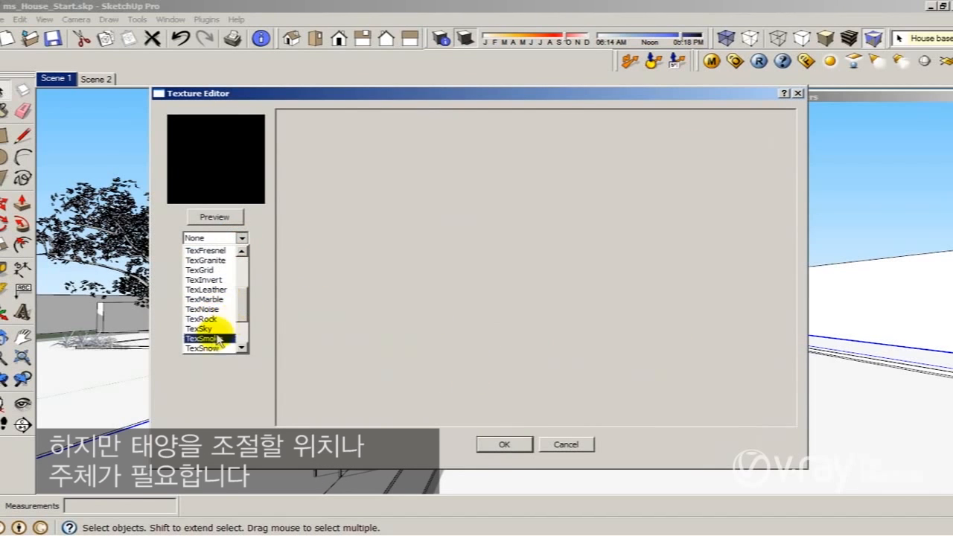
{"action": "left_click", "coordinate": [199, 328]}
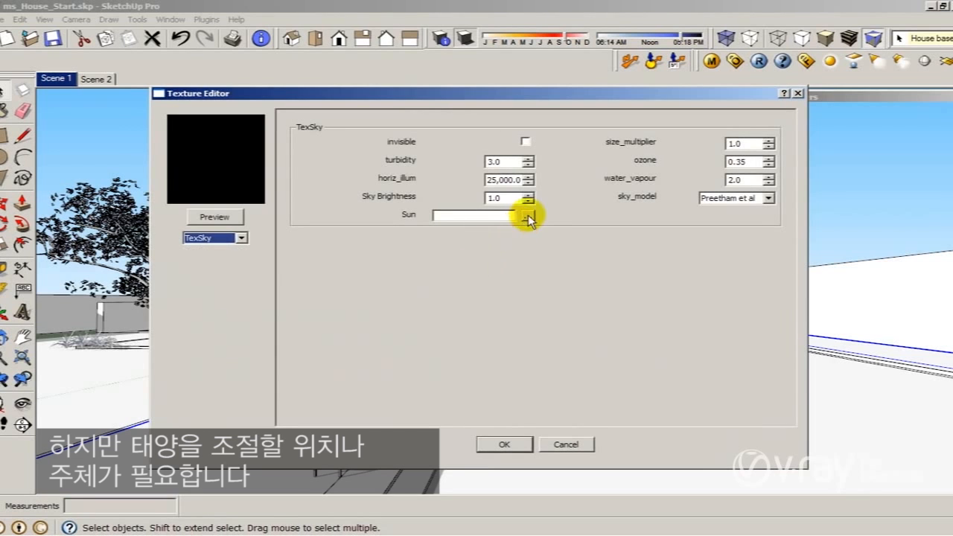
{"action": "left_click", "coordinate": [527, 215]}
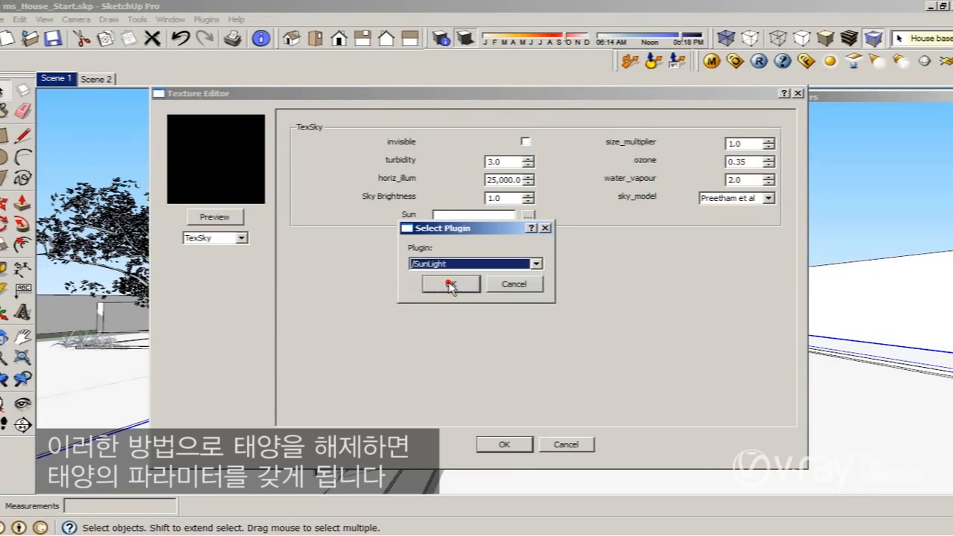
{"action": "left_click", "coordinate": [449, 284]}
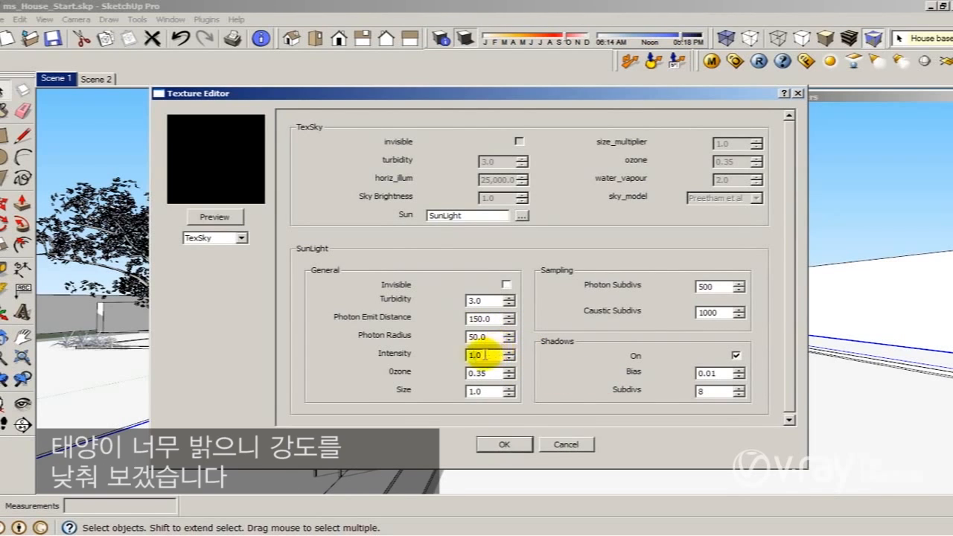
{"action": "type", "text": ".03"}
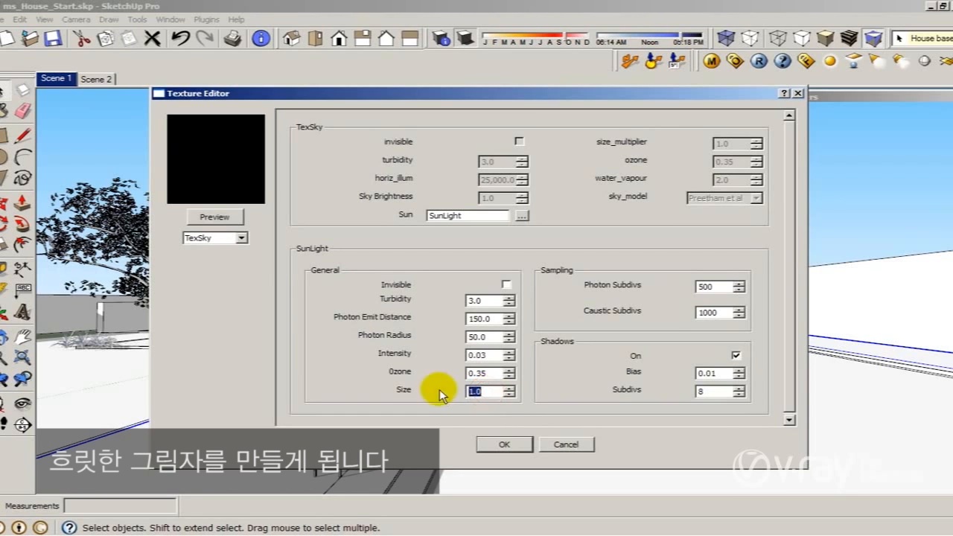
{"action": "type", "text": "10"}
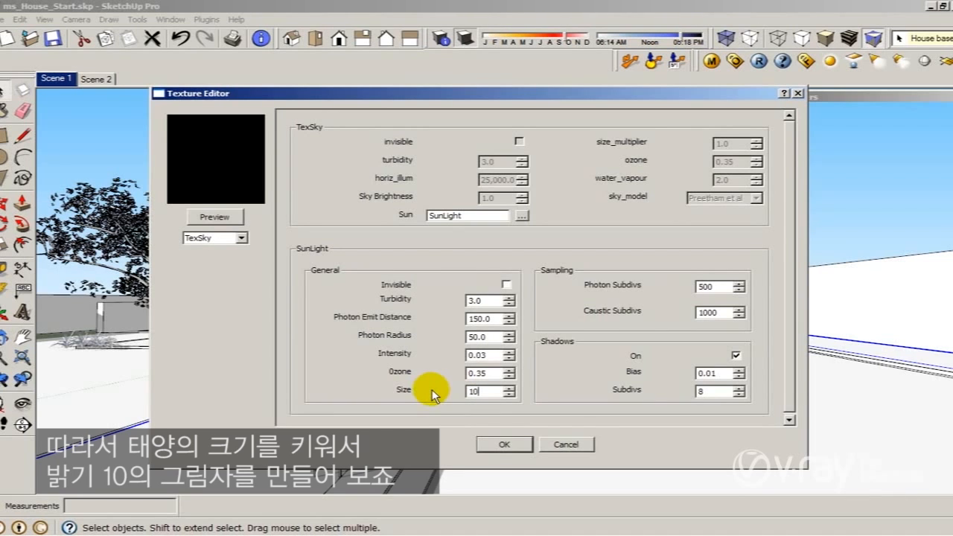
{"action": "mouse_move", "coordinate": [678, 435]}
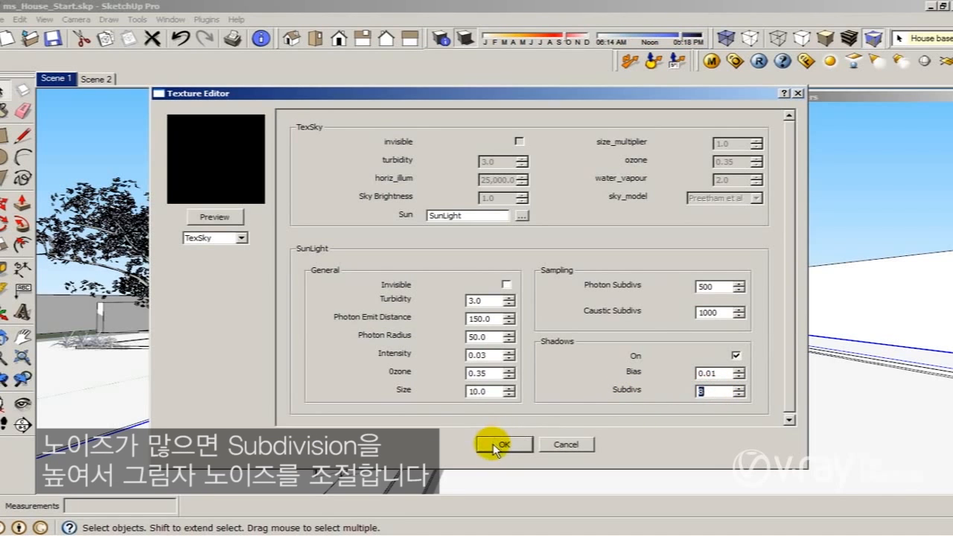
Step: Confirm the TexSky map, untick Reflect Color, and refresh the Environment rollout
{"action": "left_click", "coordinate": [503, 445]}
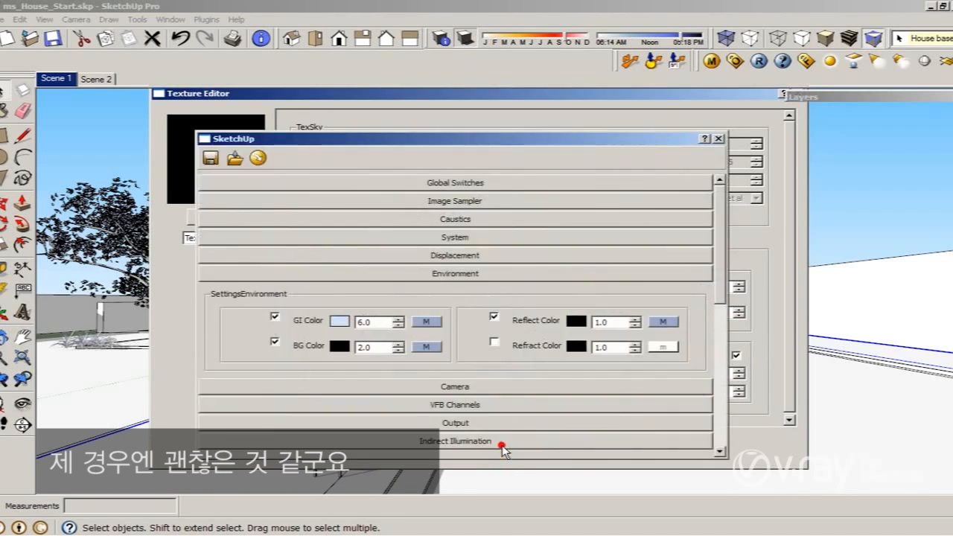
{"action": "mouse_move", "coordinate": [477, 317]}
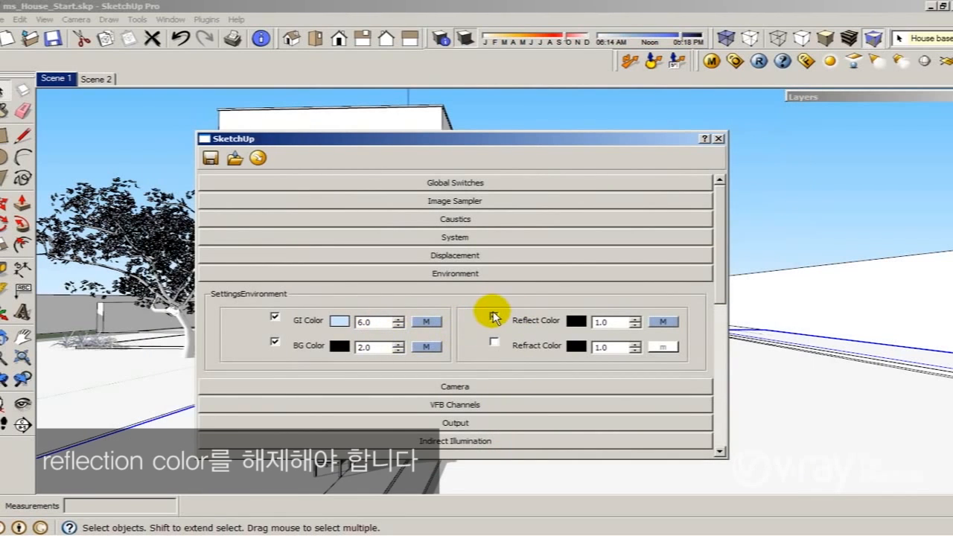
{"action": "left_click", "coordinate": [493, 320]}
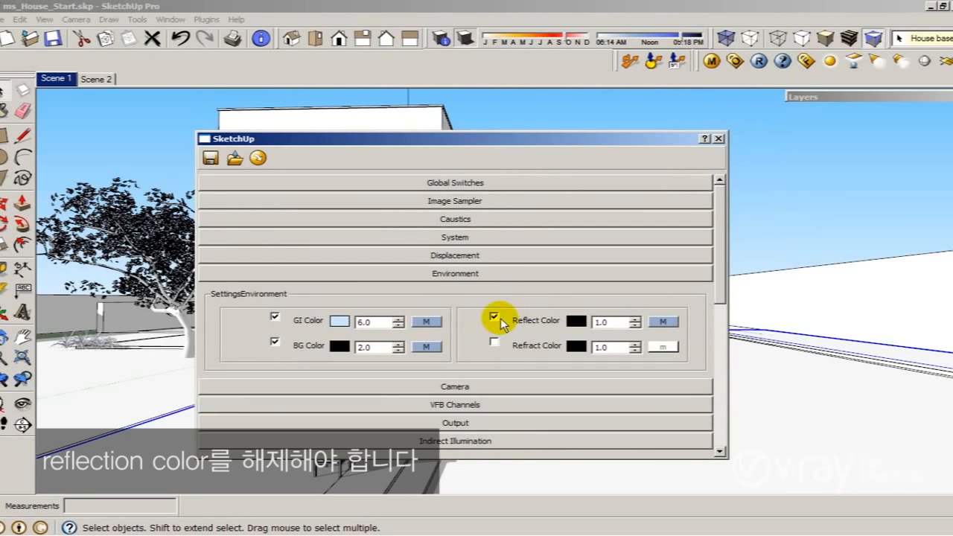
{"action": "left_click", "coordinate": [494, 317]}
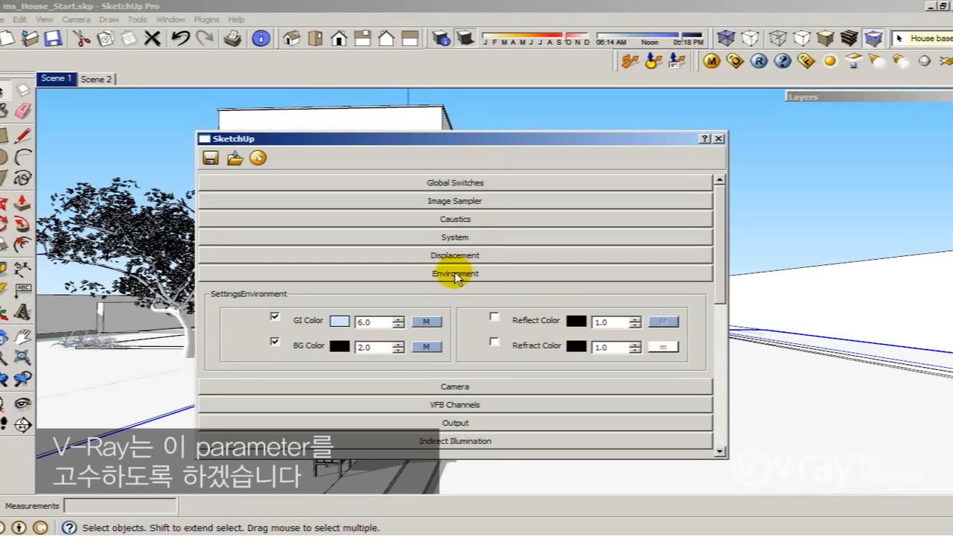
{"action": "left_click", "coordinate": [455, 273]}
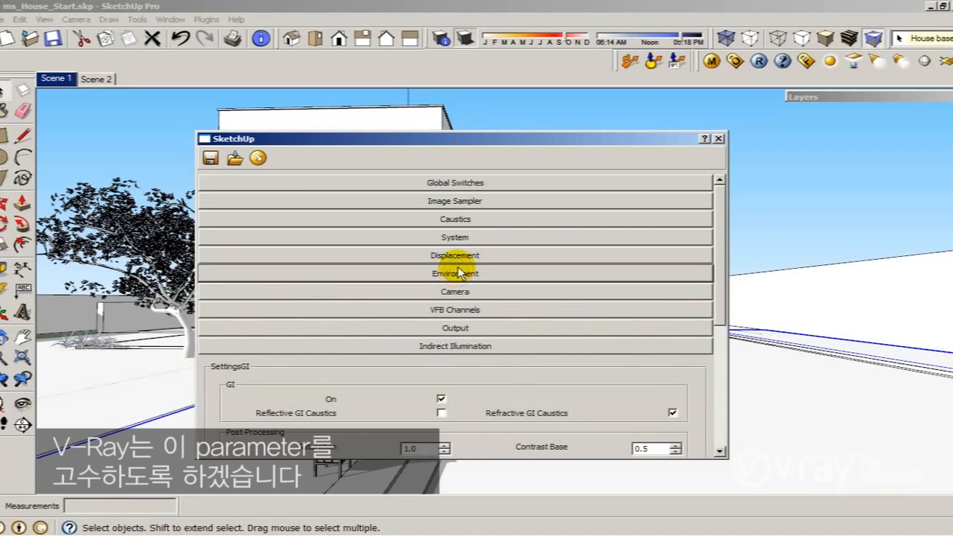
{"action": "mouse_move", "coordinate": [458, 255]}
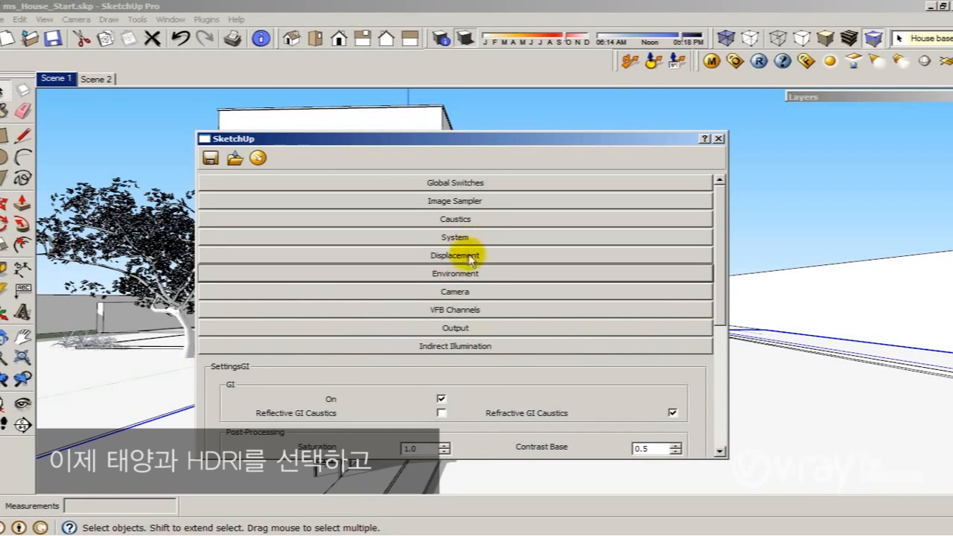
{"action": "left_click", "coordinate": [455, 274]}
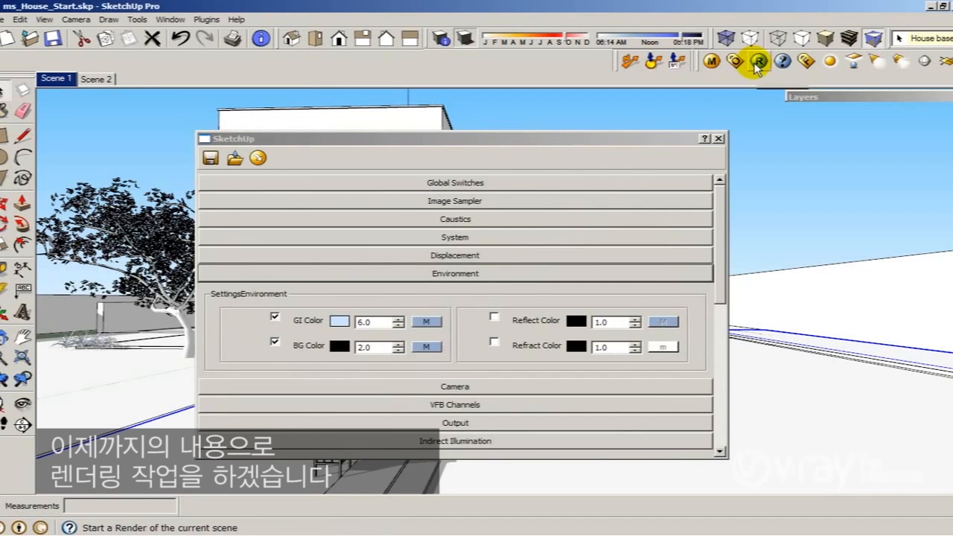
Step: Render the house with V-Ray under HDRI and sun lighting
{"action": "left_click", "coordinate": [758, 61]}
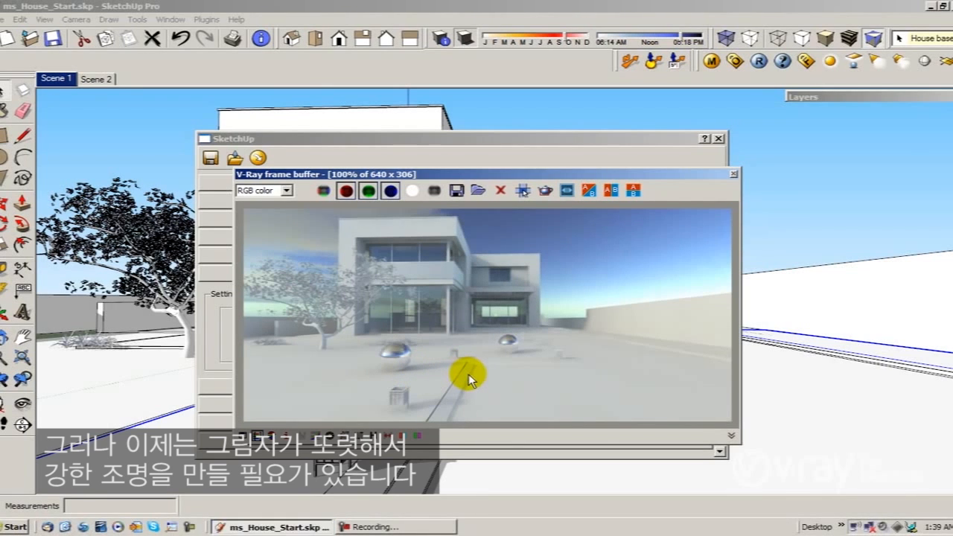
{"action": "mouse_move", "coordinate": [443, 291]}
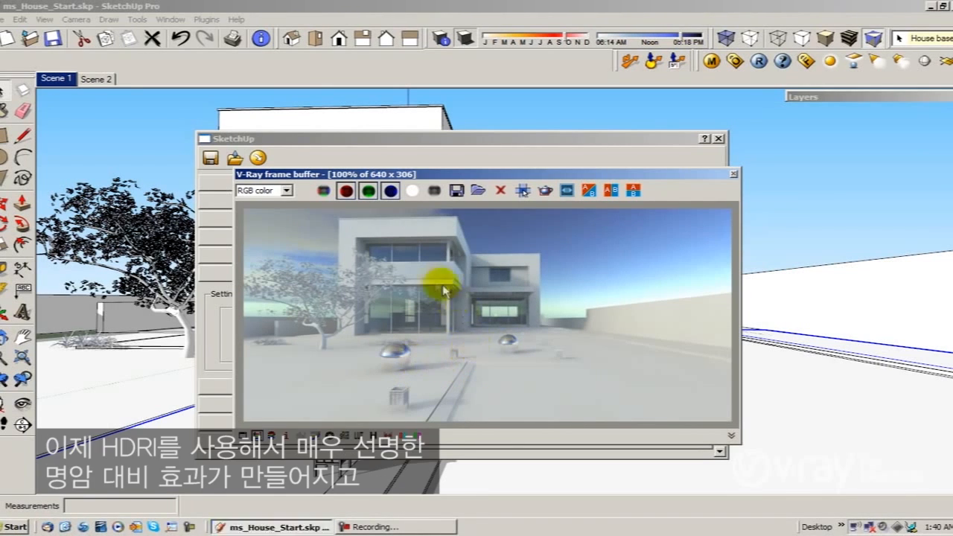
{"action": "mouse_move", "coordinate": [525, 317]}
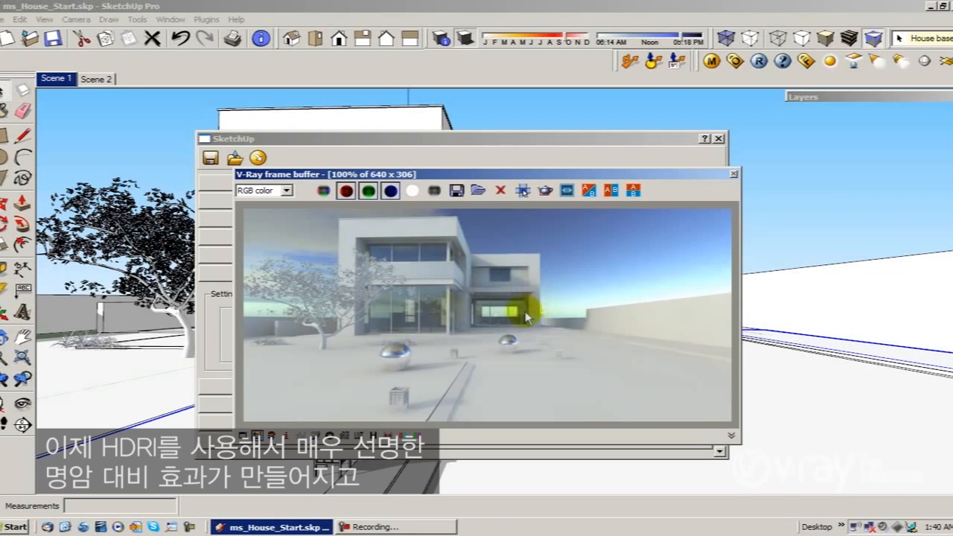
{"action": "mouse_move", "coordinate": [394, 303]}
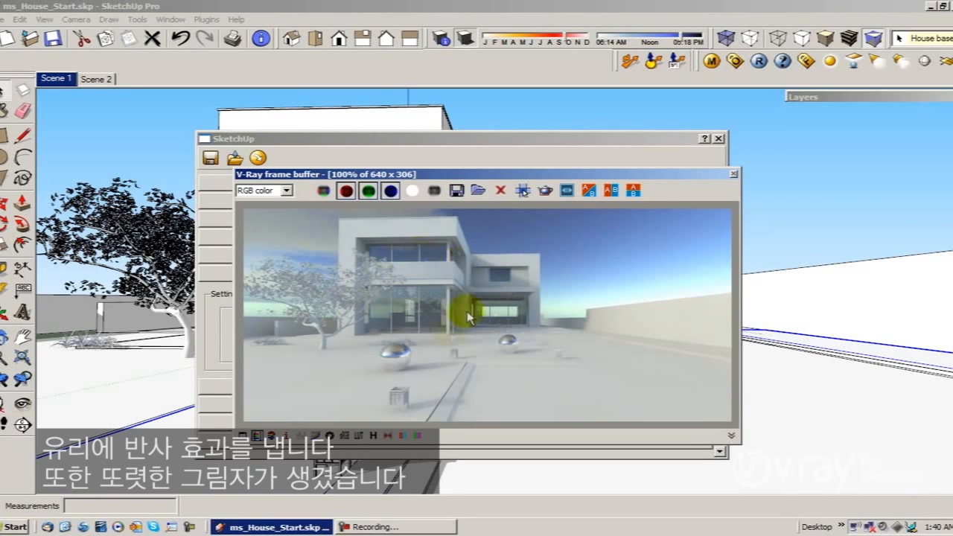
{"action": "mouse_move", "coordinate": [428, 371]}
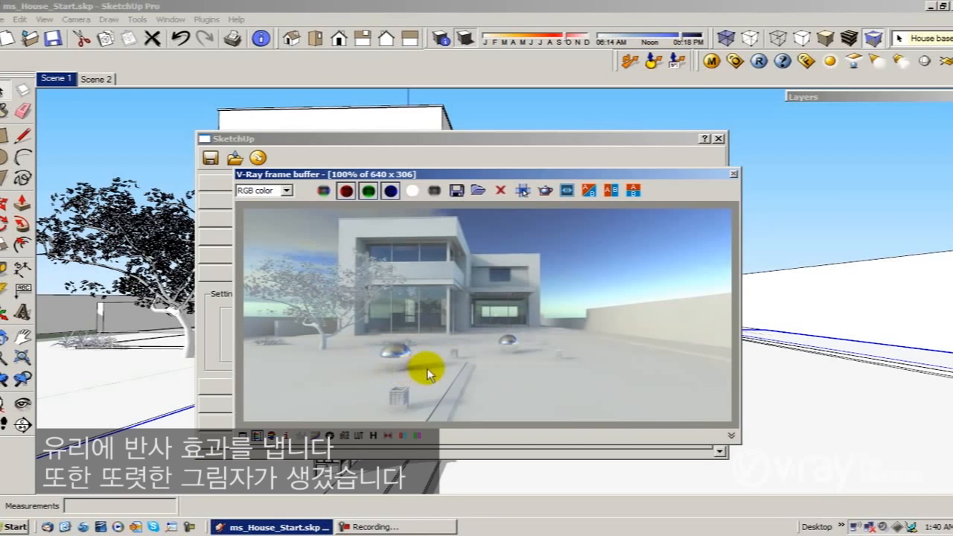
{"action": "mouse_move", "coordinate": [519, 165]}
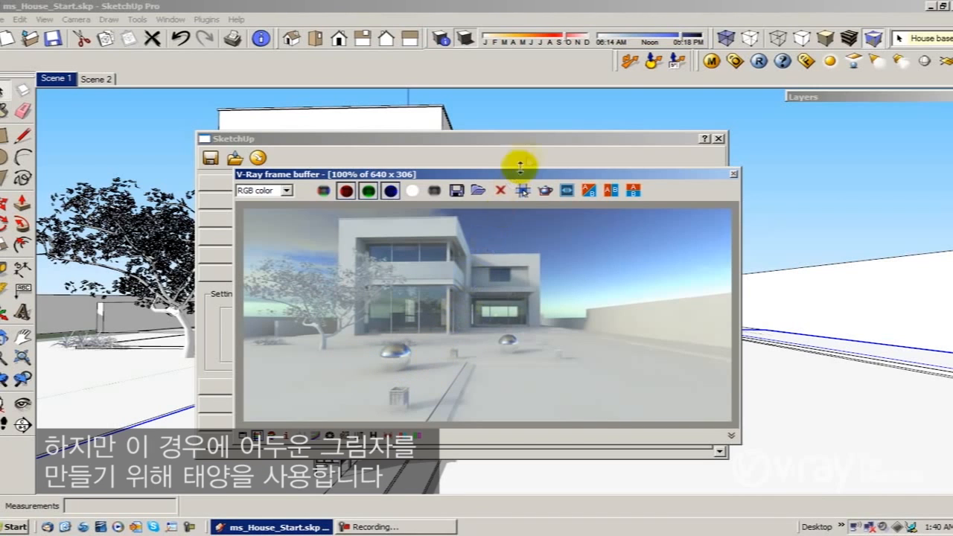
{"action": "mouse_move", "coordinate": [531, 142]}
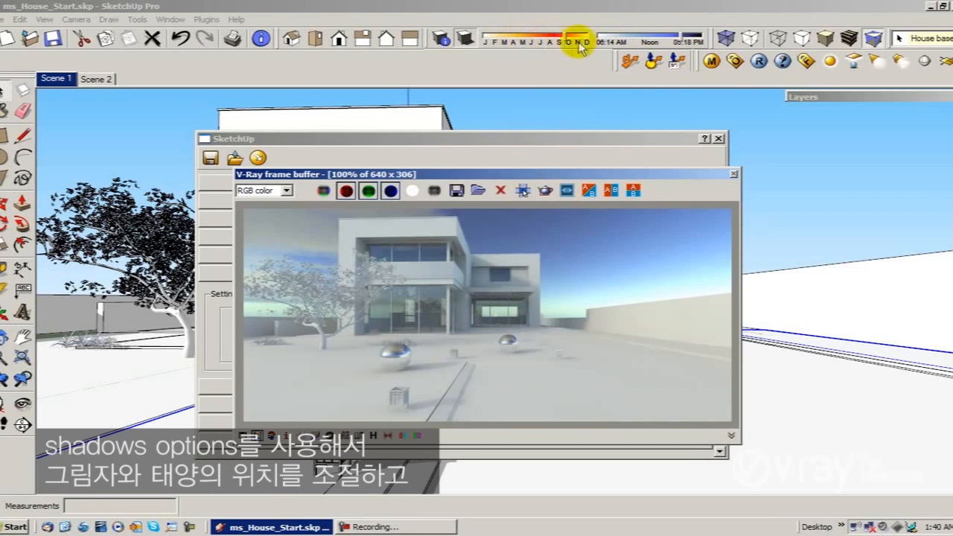
{"action": "mouse_move", "coordinate": [540, 103]}
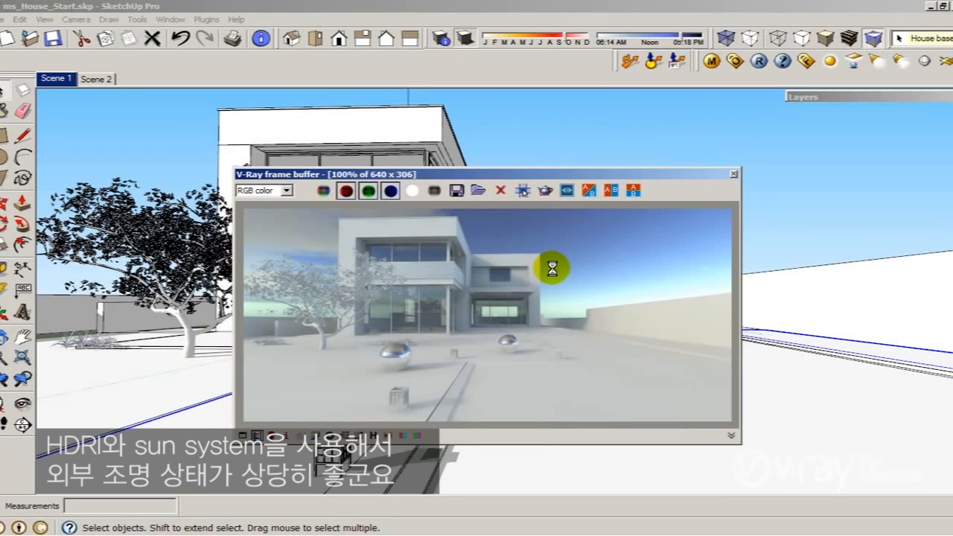
{"action": "mouse_move", "coordinate": [547, 290]}
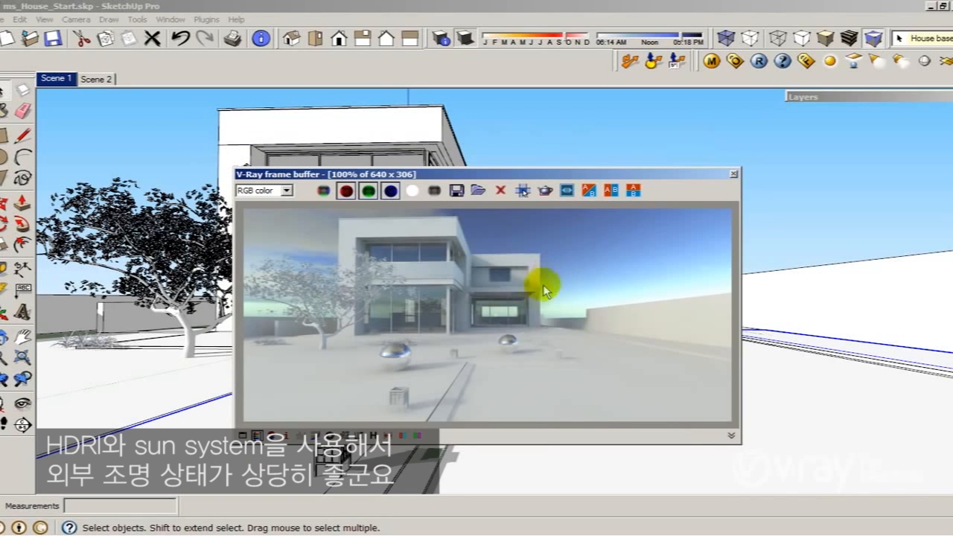
{"action": "mouse_move", "coordinate": [514, 337]}
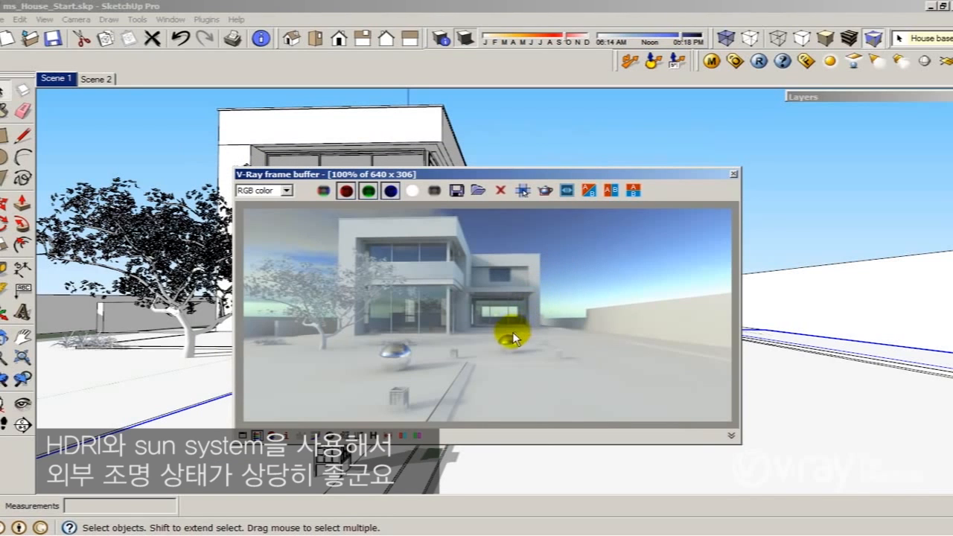